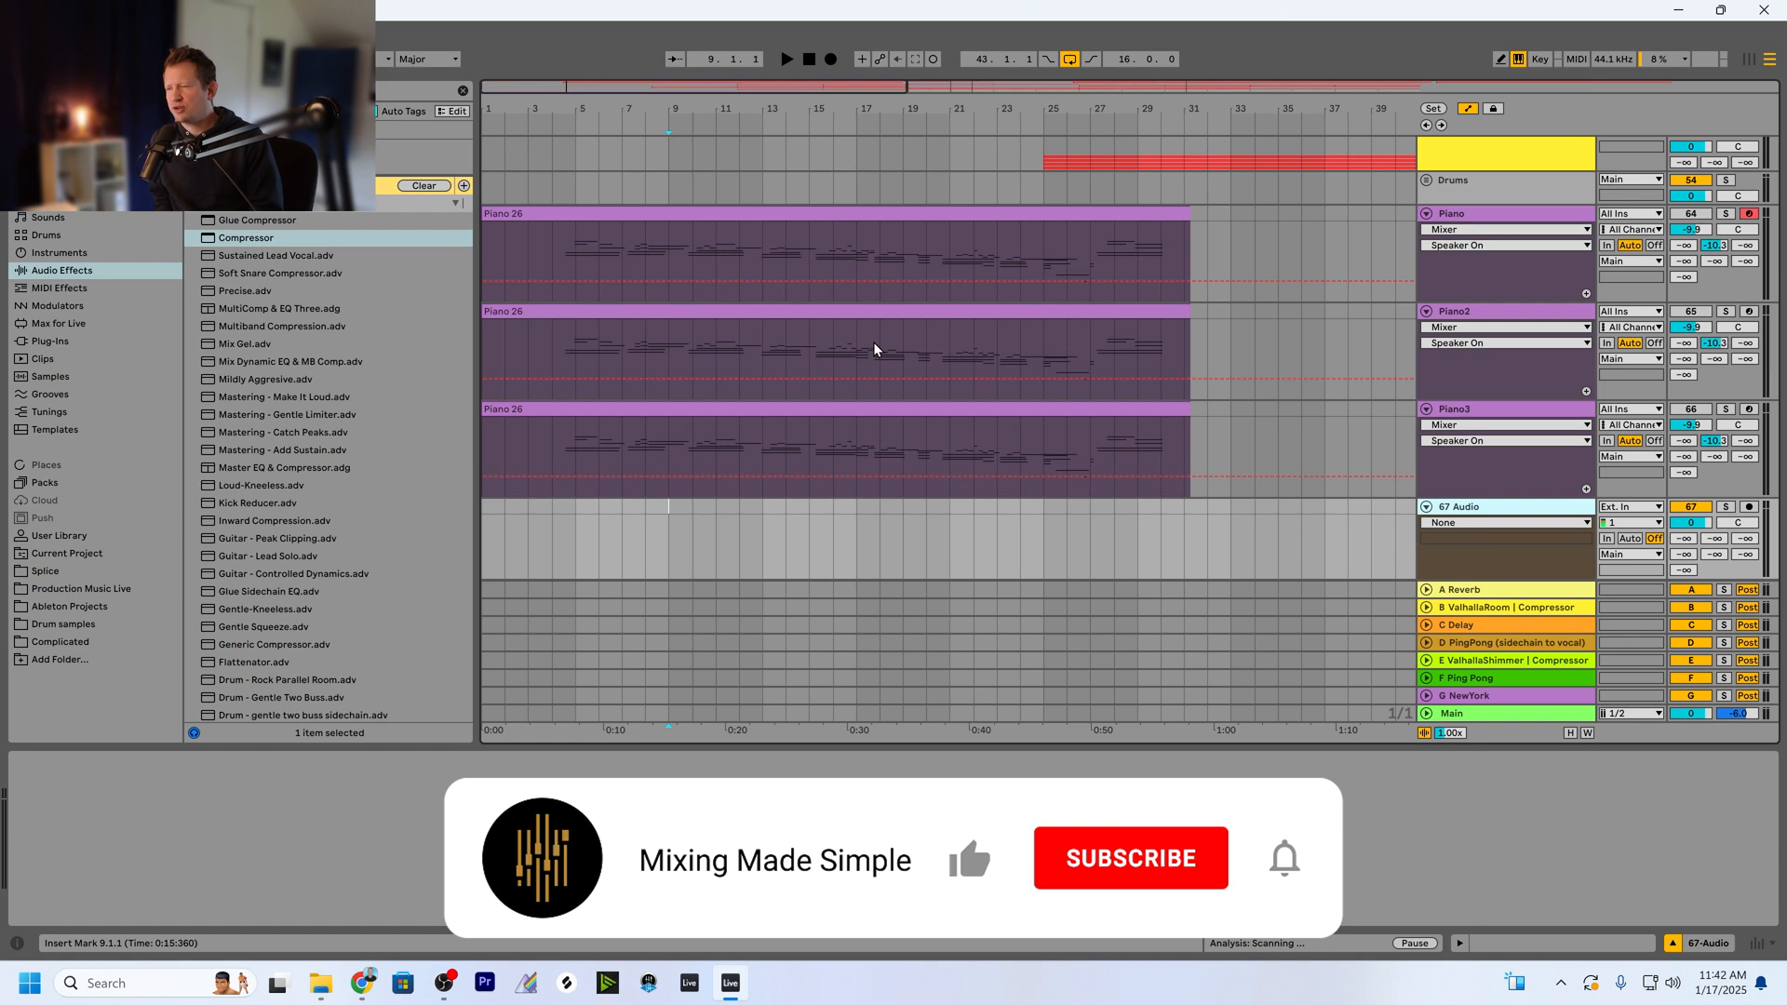
Fold Piano, Piano2 and Piano3 to single rows so 67 Audio shows beneath them.
left_click(1130, 856)
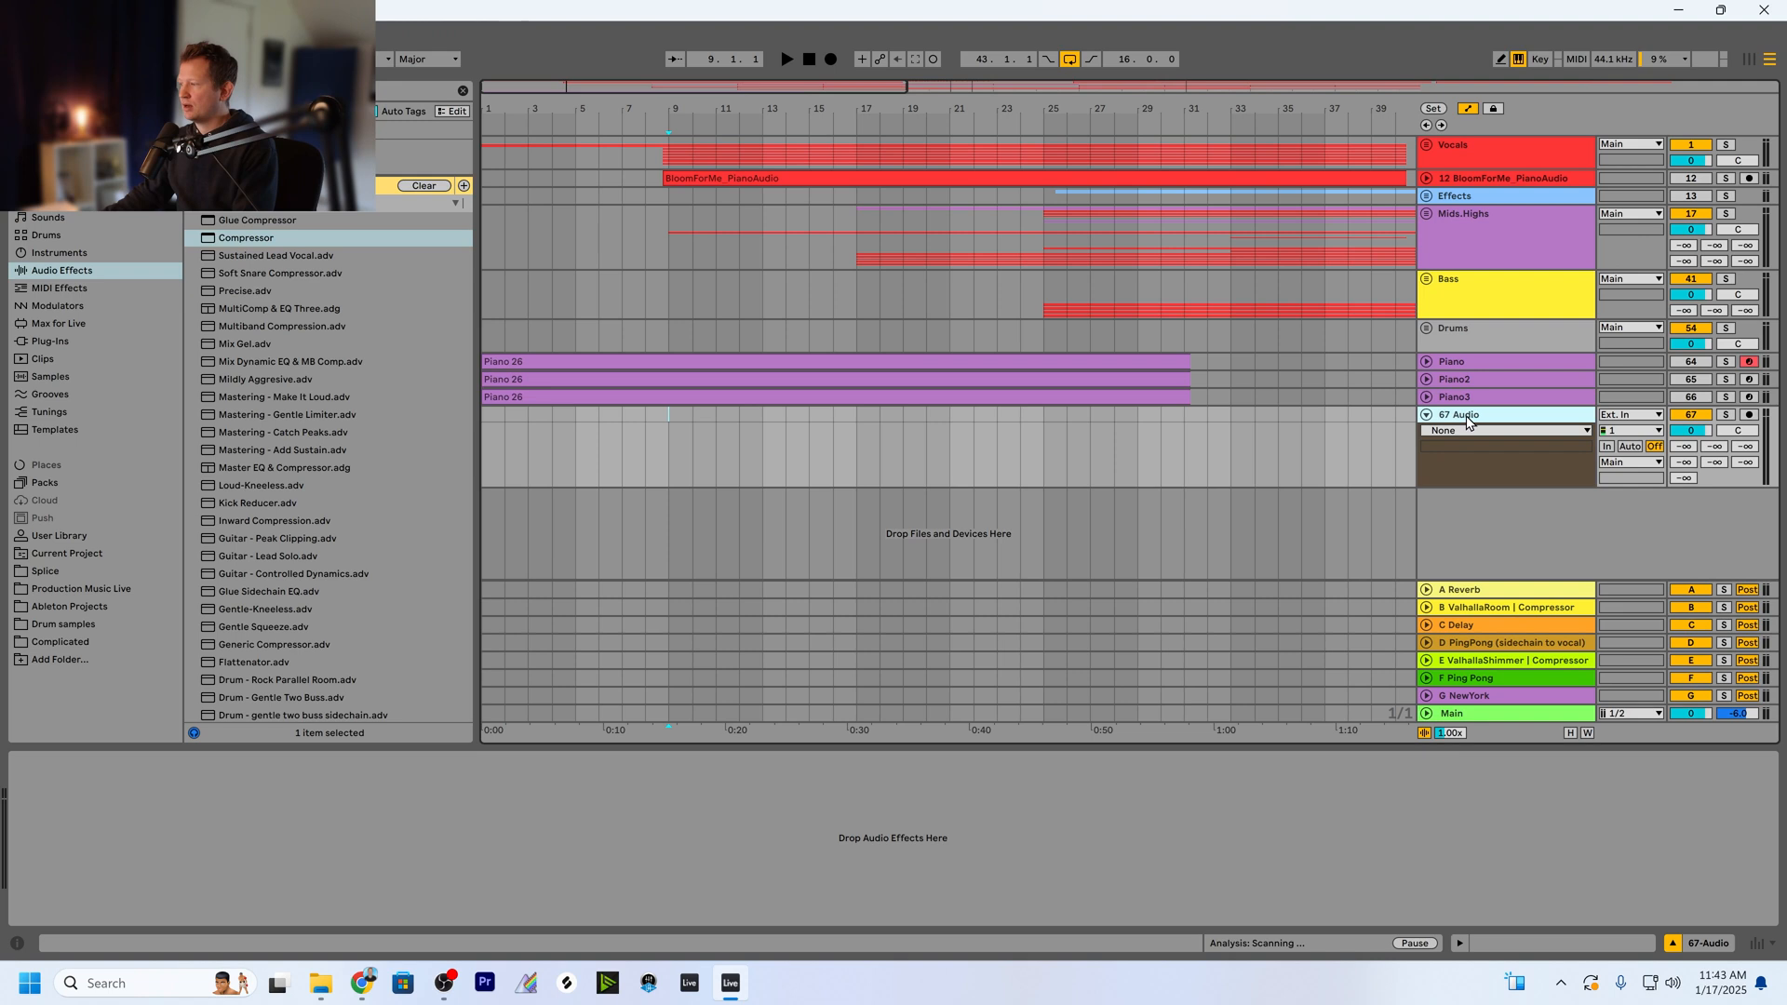
Rename the empty 67 Audio track below Piano3 to 'Pianos'.
double_click(1455, 413)
type("Pianos")
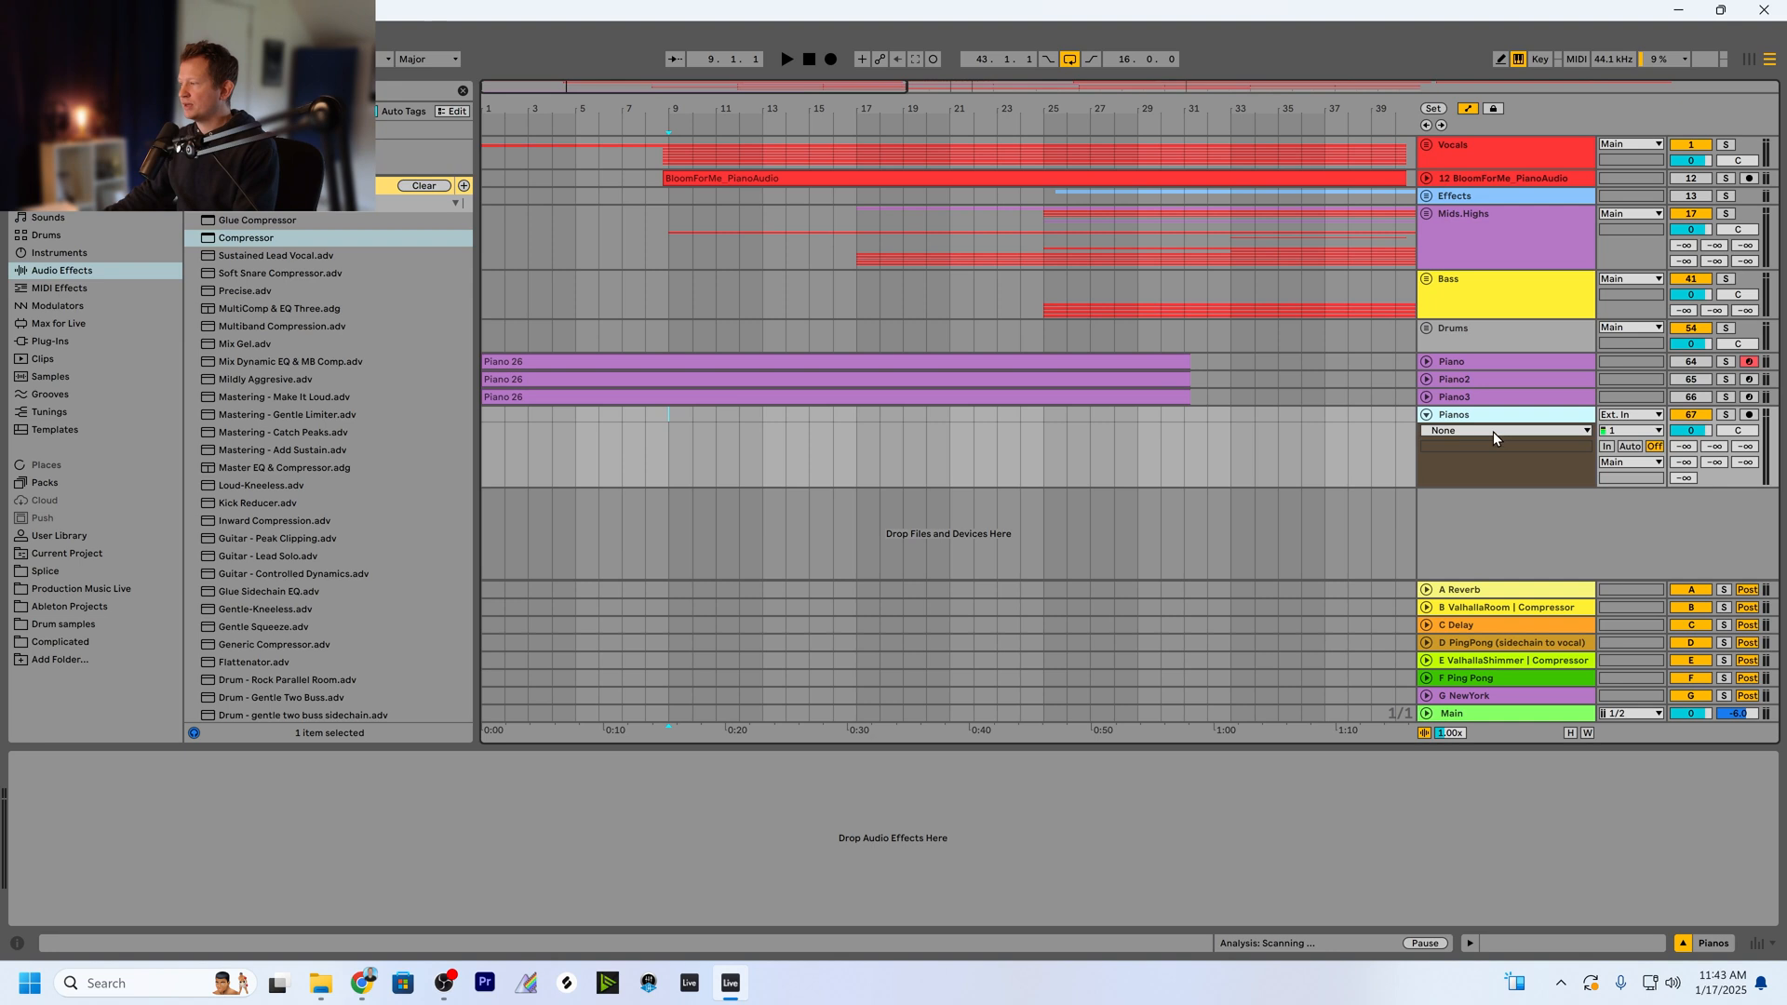
left_click(1481, 413)
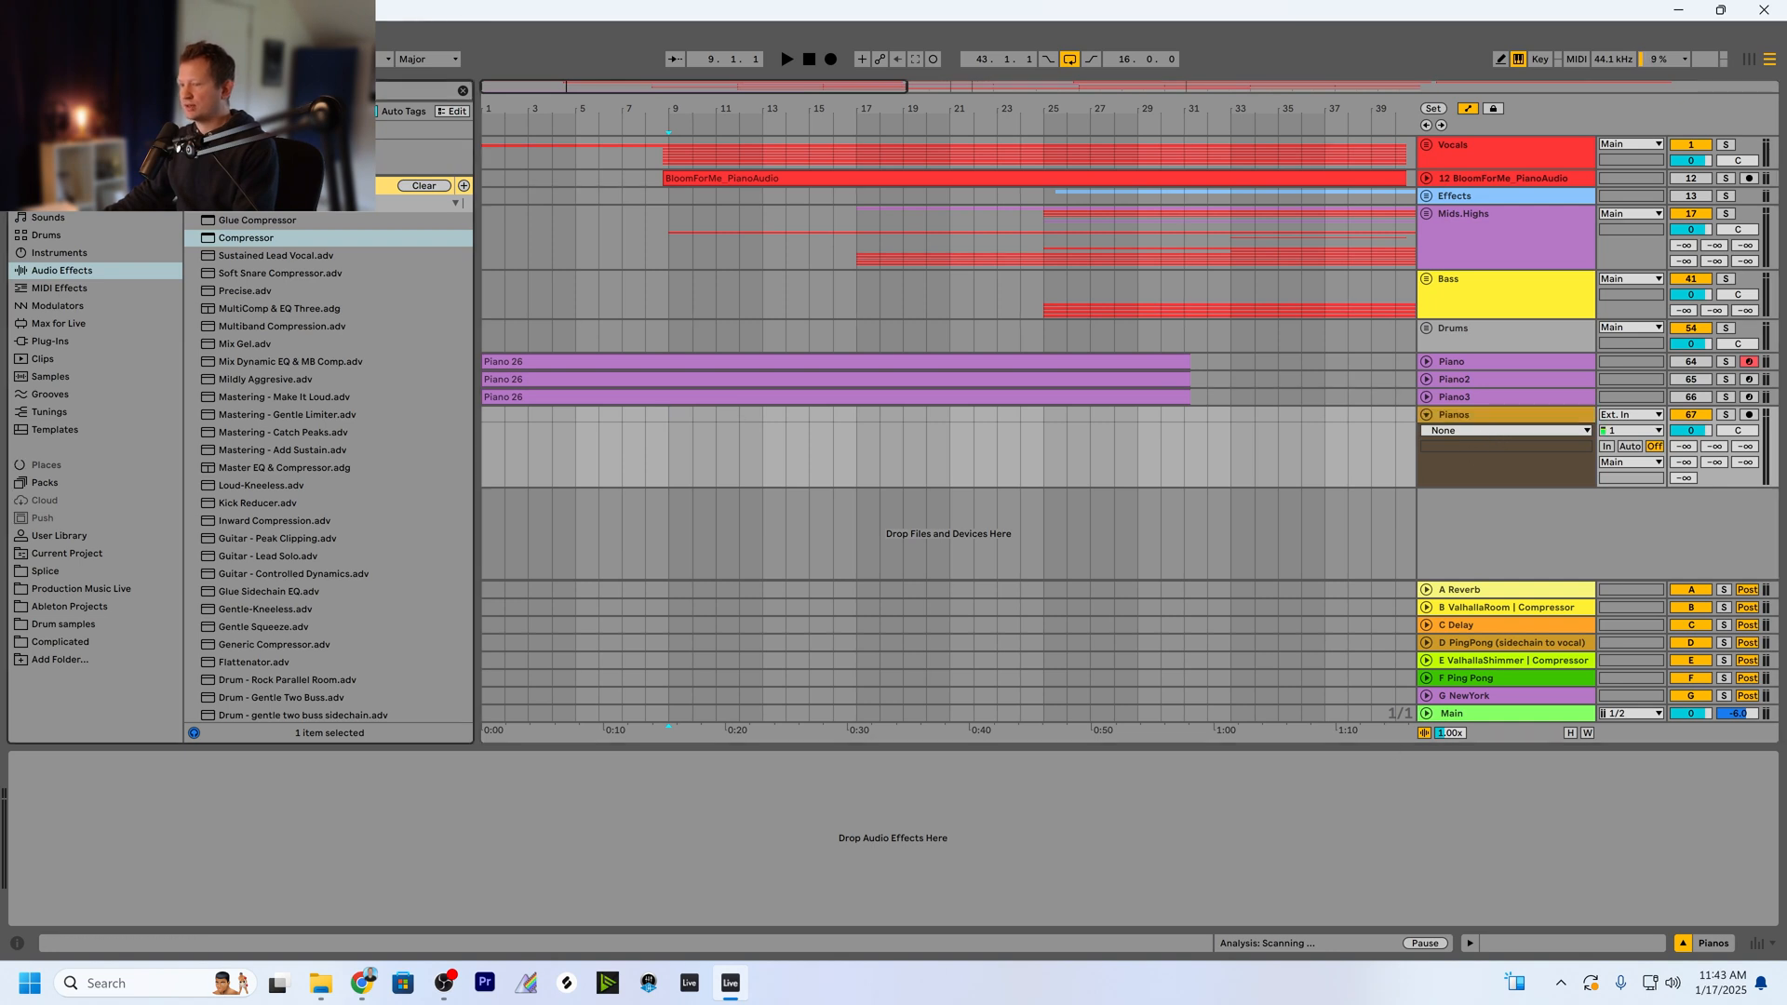
scroll("down", 3)
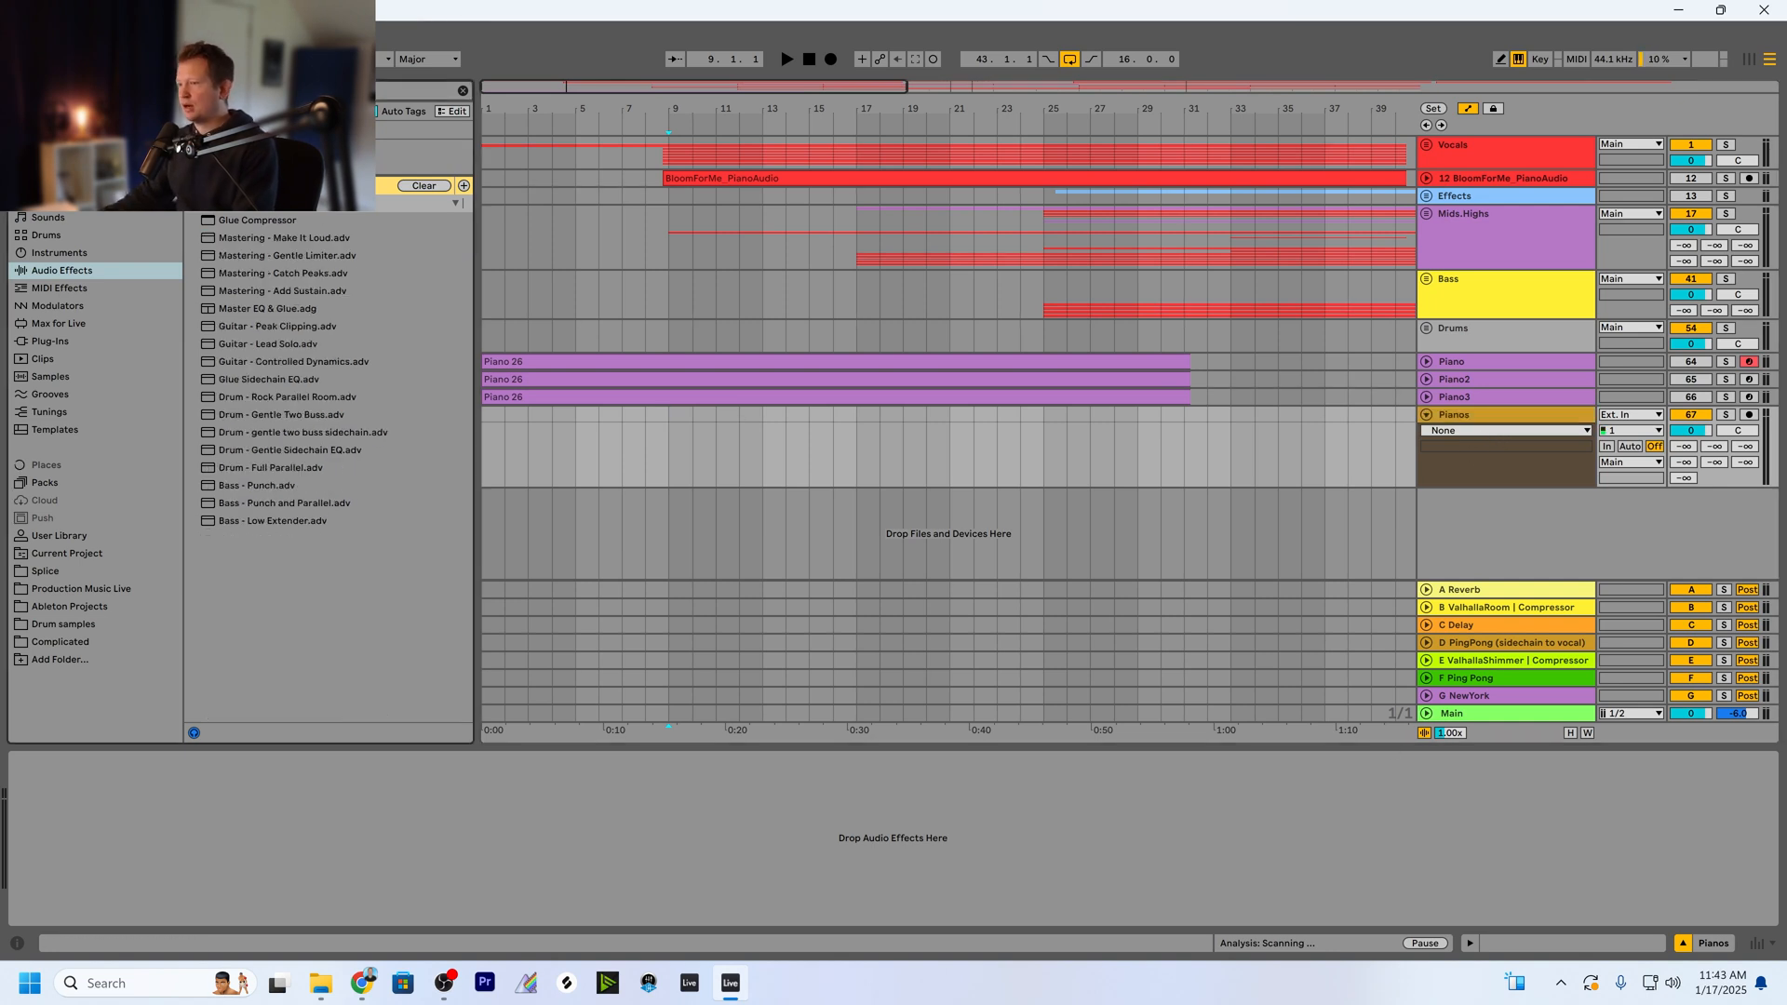
Load a Glue Compressor onto the Pianos track with threshold −15.9 dB.
left_click(256, 219)
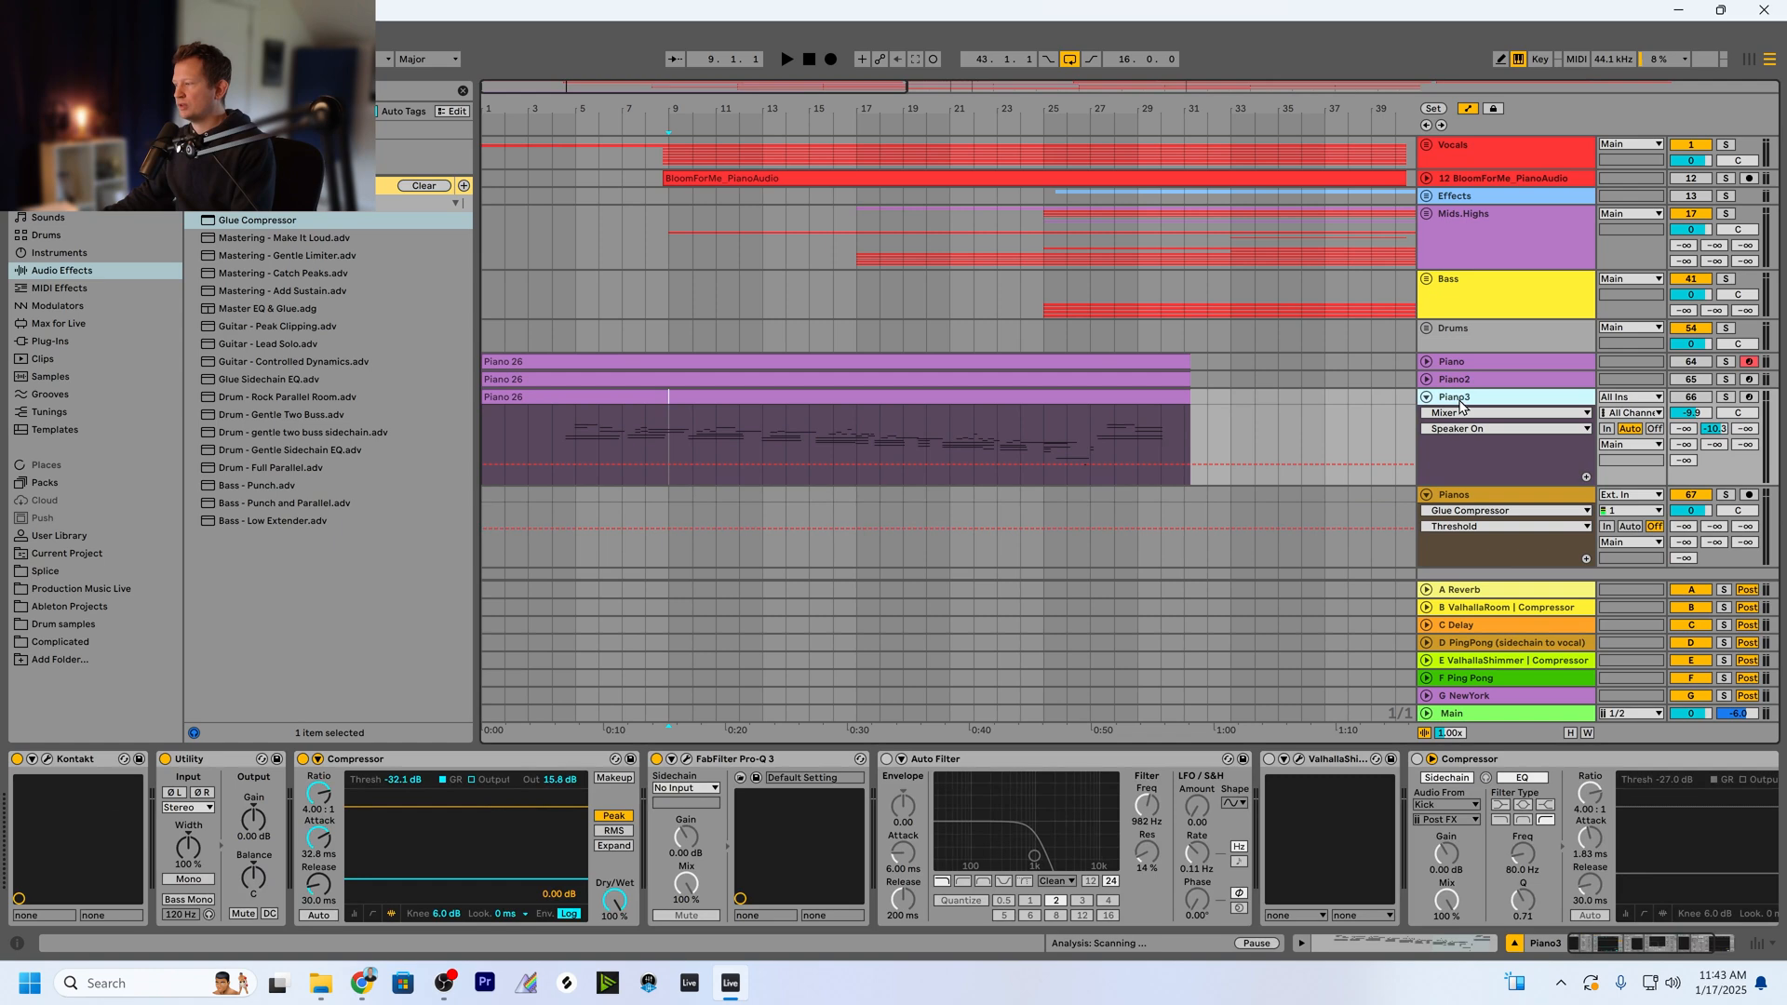
mouse_move(1492, 519)
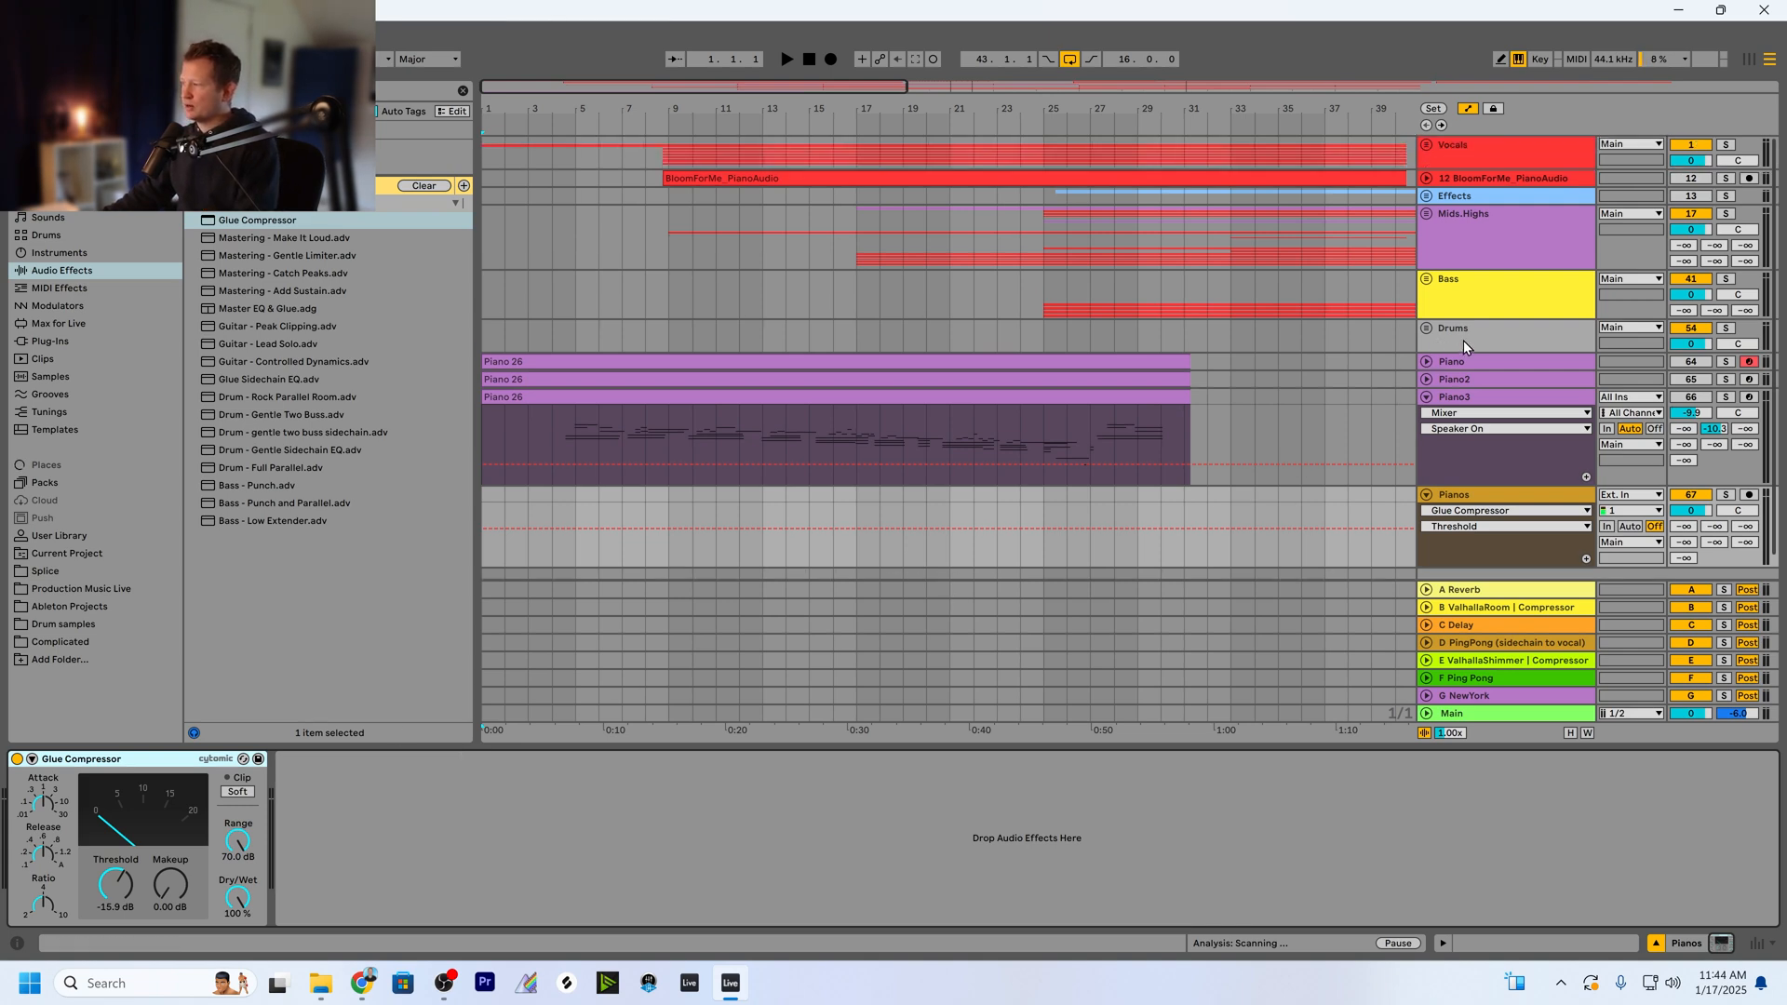
Select Piano through Piano3 and group them into a new 64 Group track.
left_click(1481, 327)
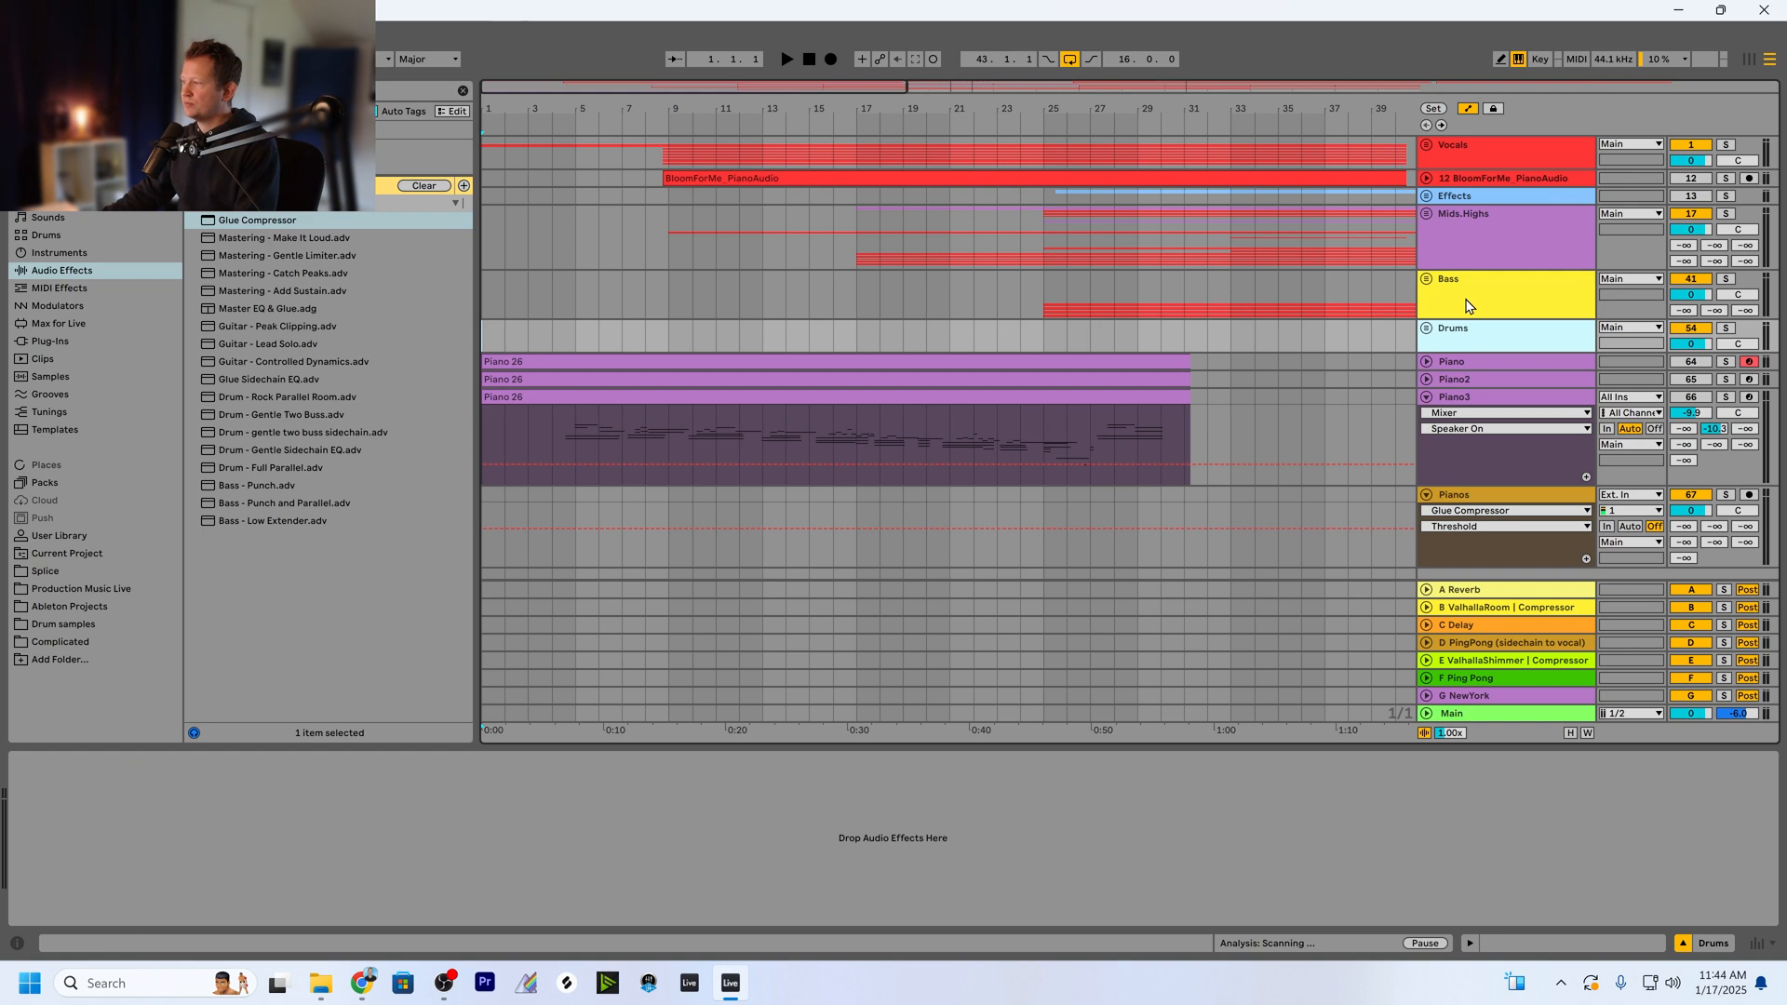
left_click(1462, 212)
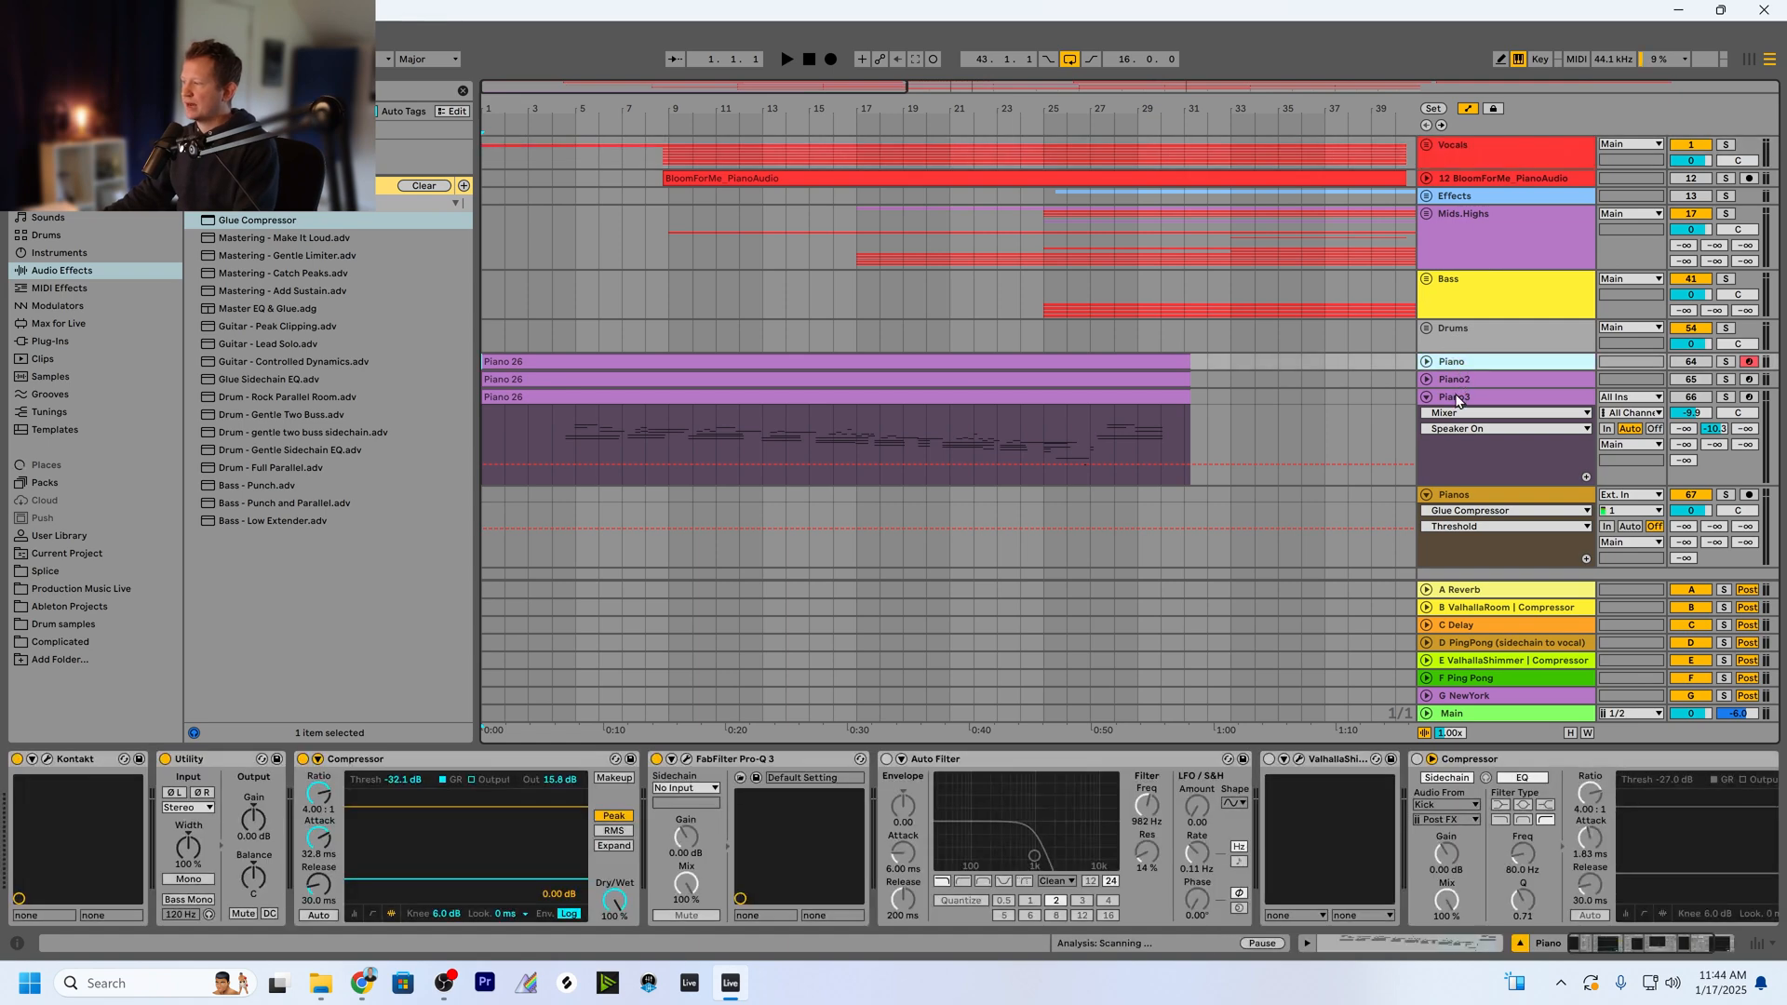
left_click(1459, 397)
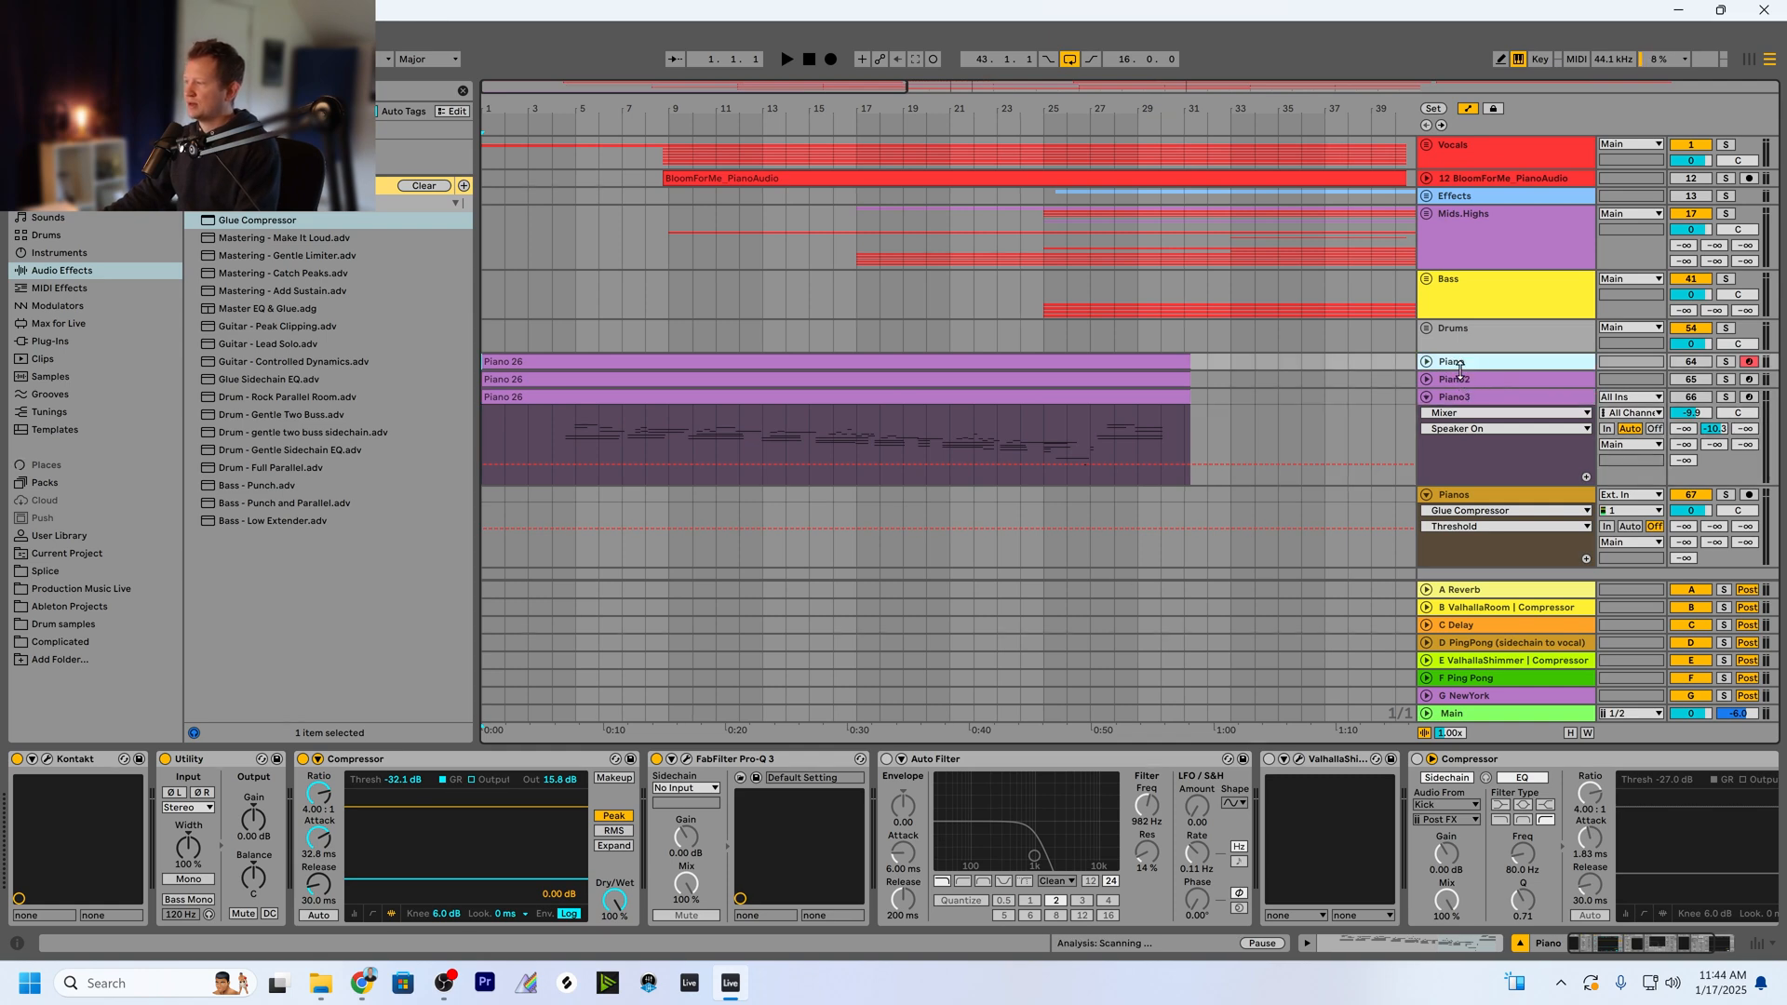
left_click(1459, 361)
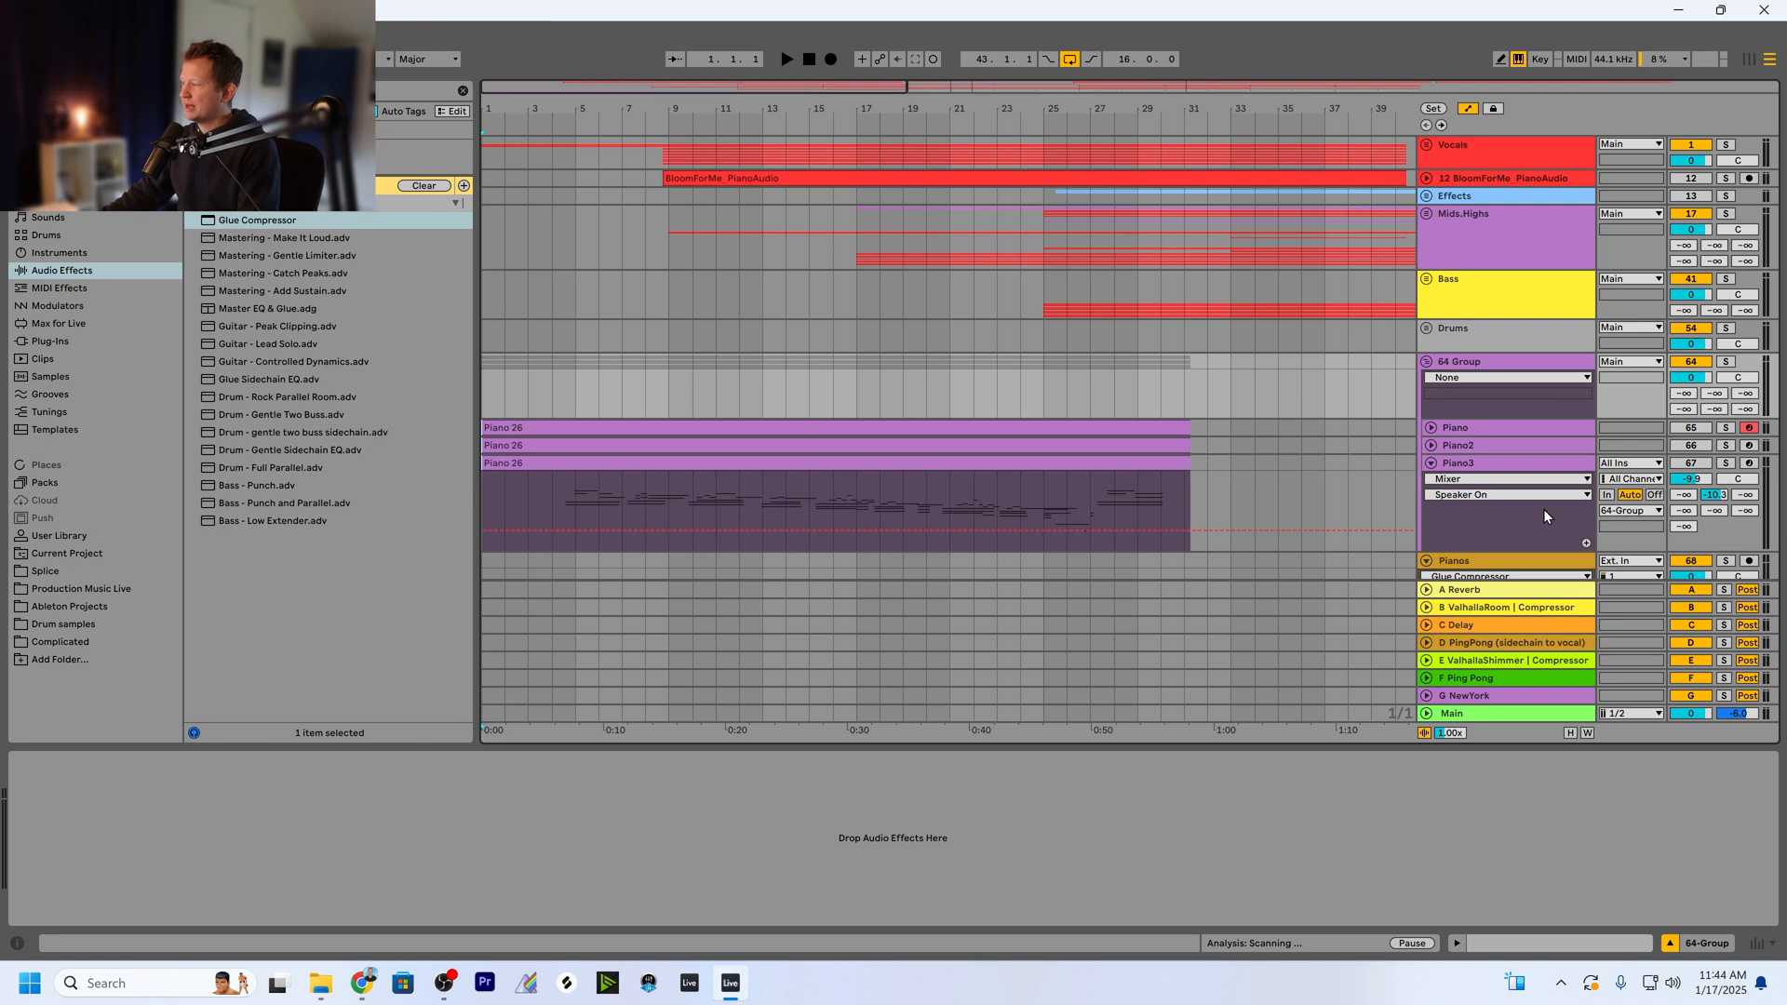
Load a default Glue Compressor onto the 64 Group track holding the pianos.
left_click(1456, 463)
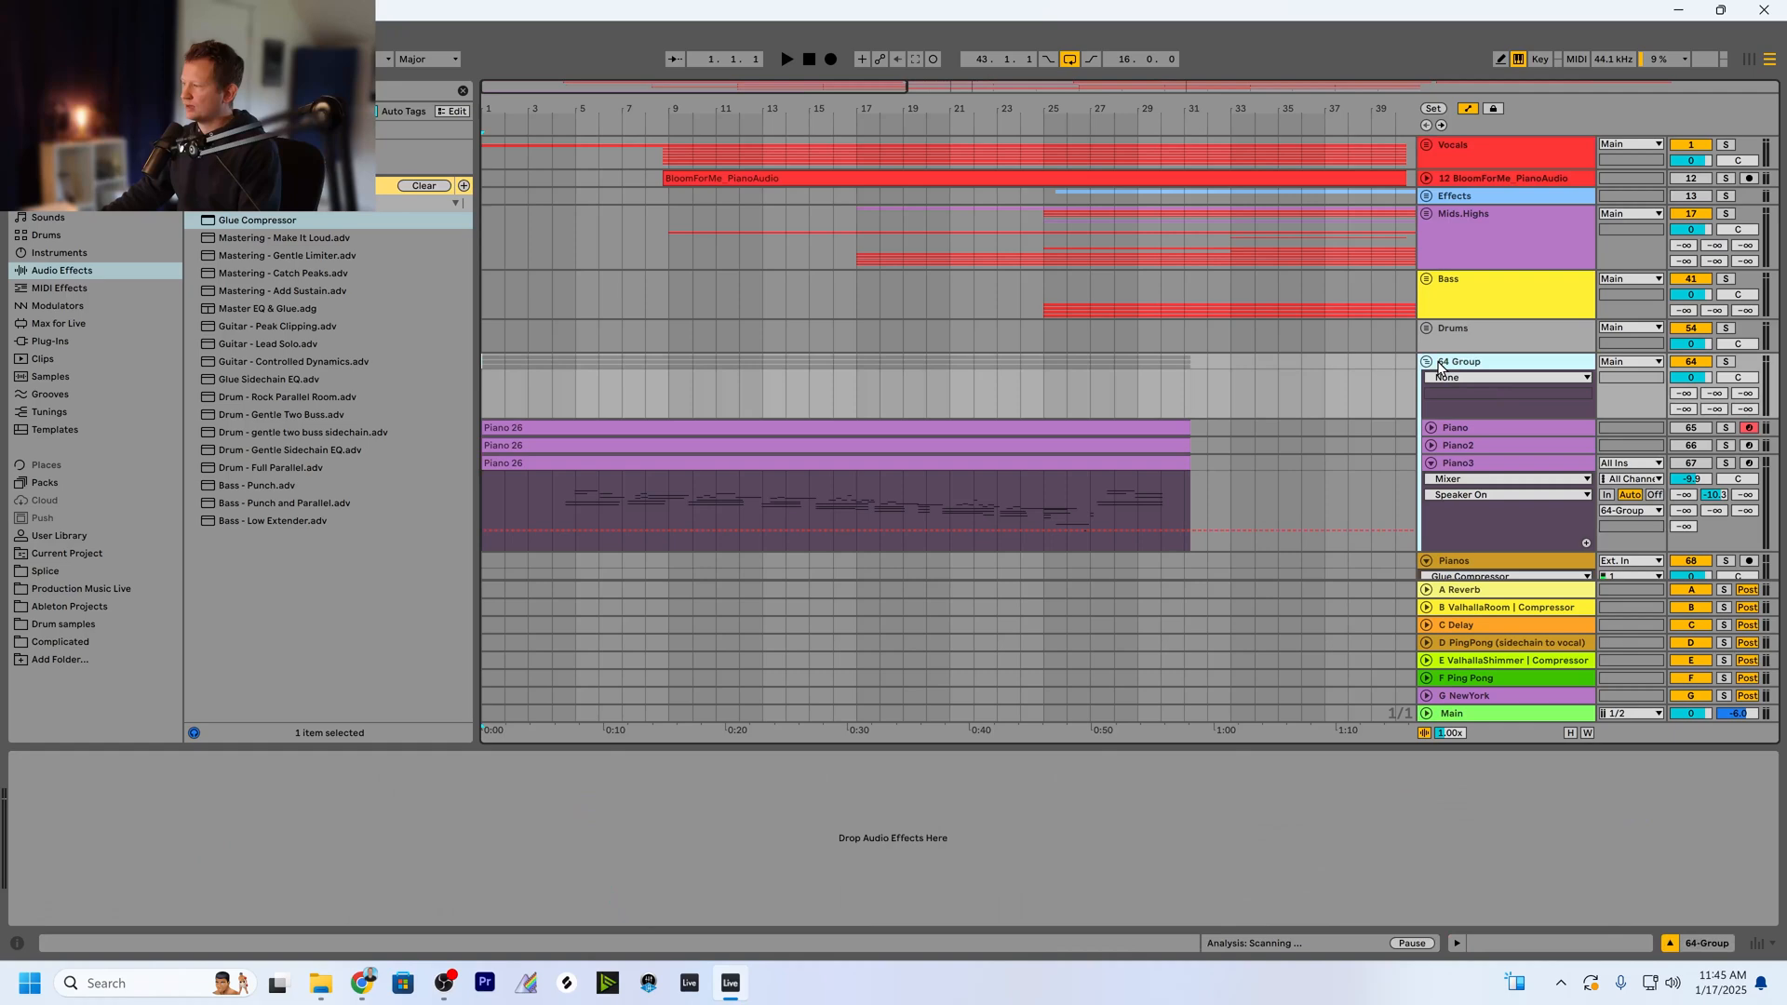
left_click(1459, 463)
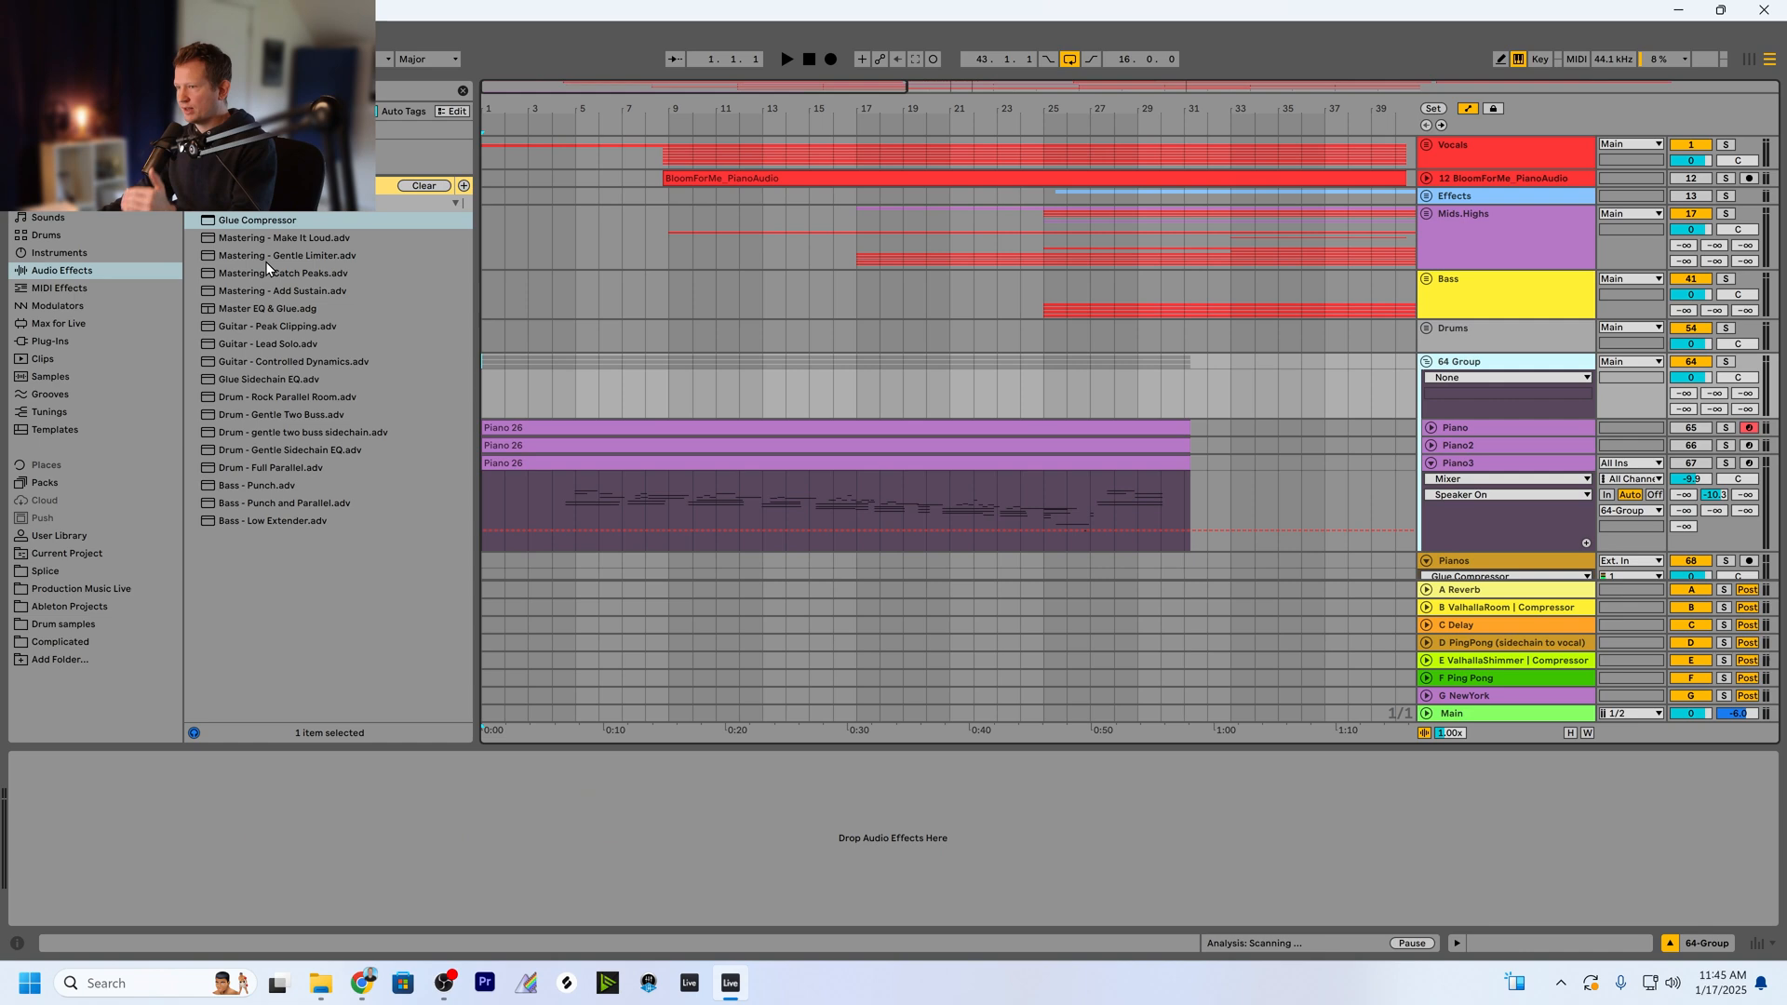
left_click(1459, 362)
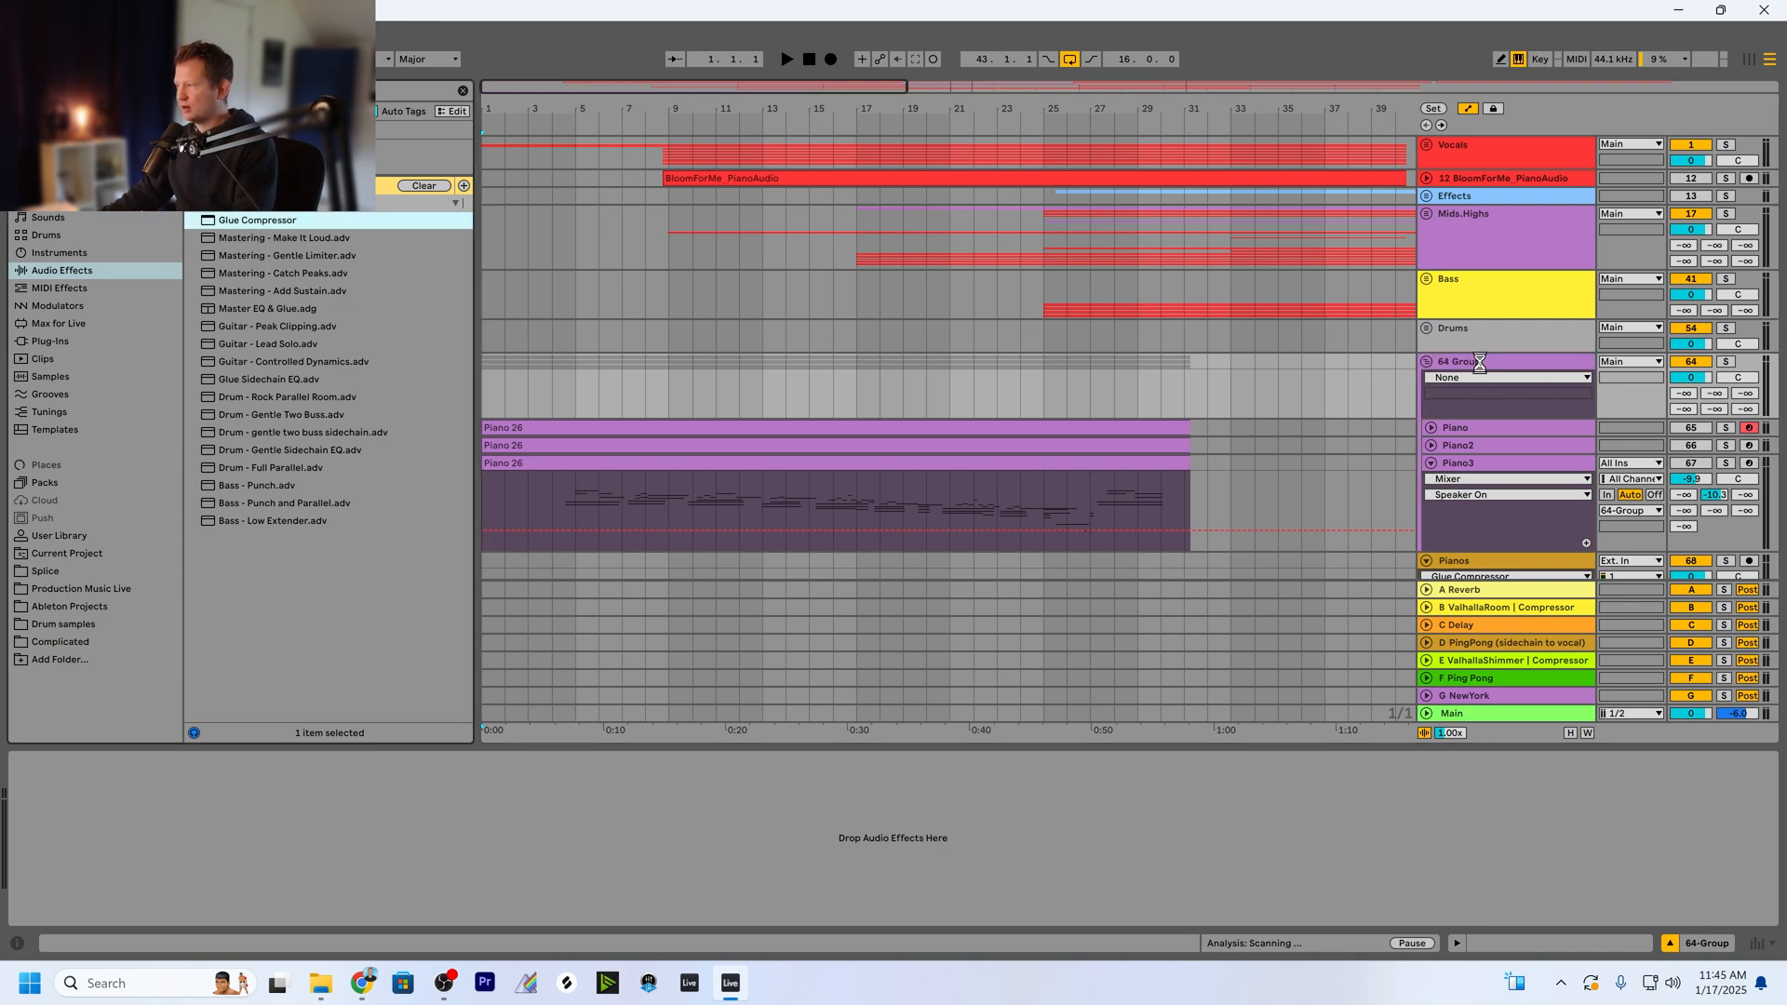
left_click(1454, 426)
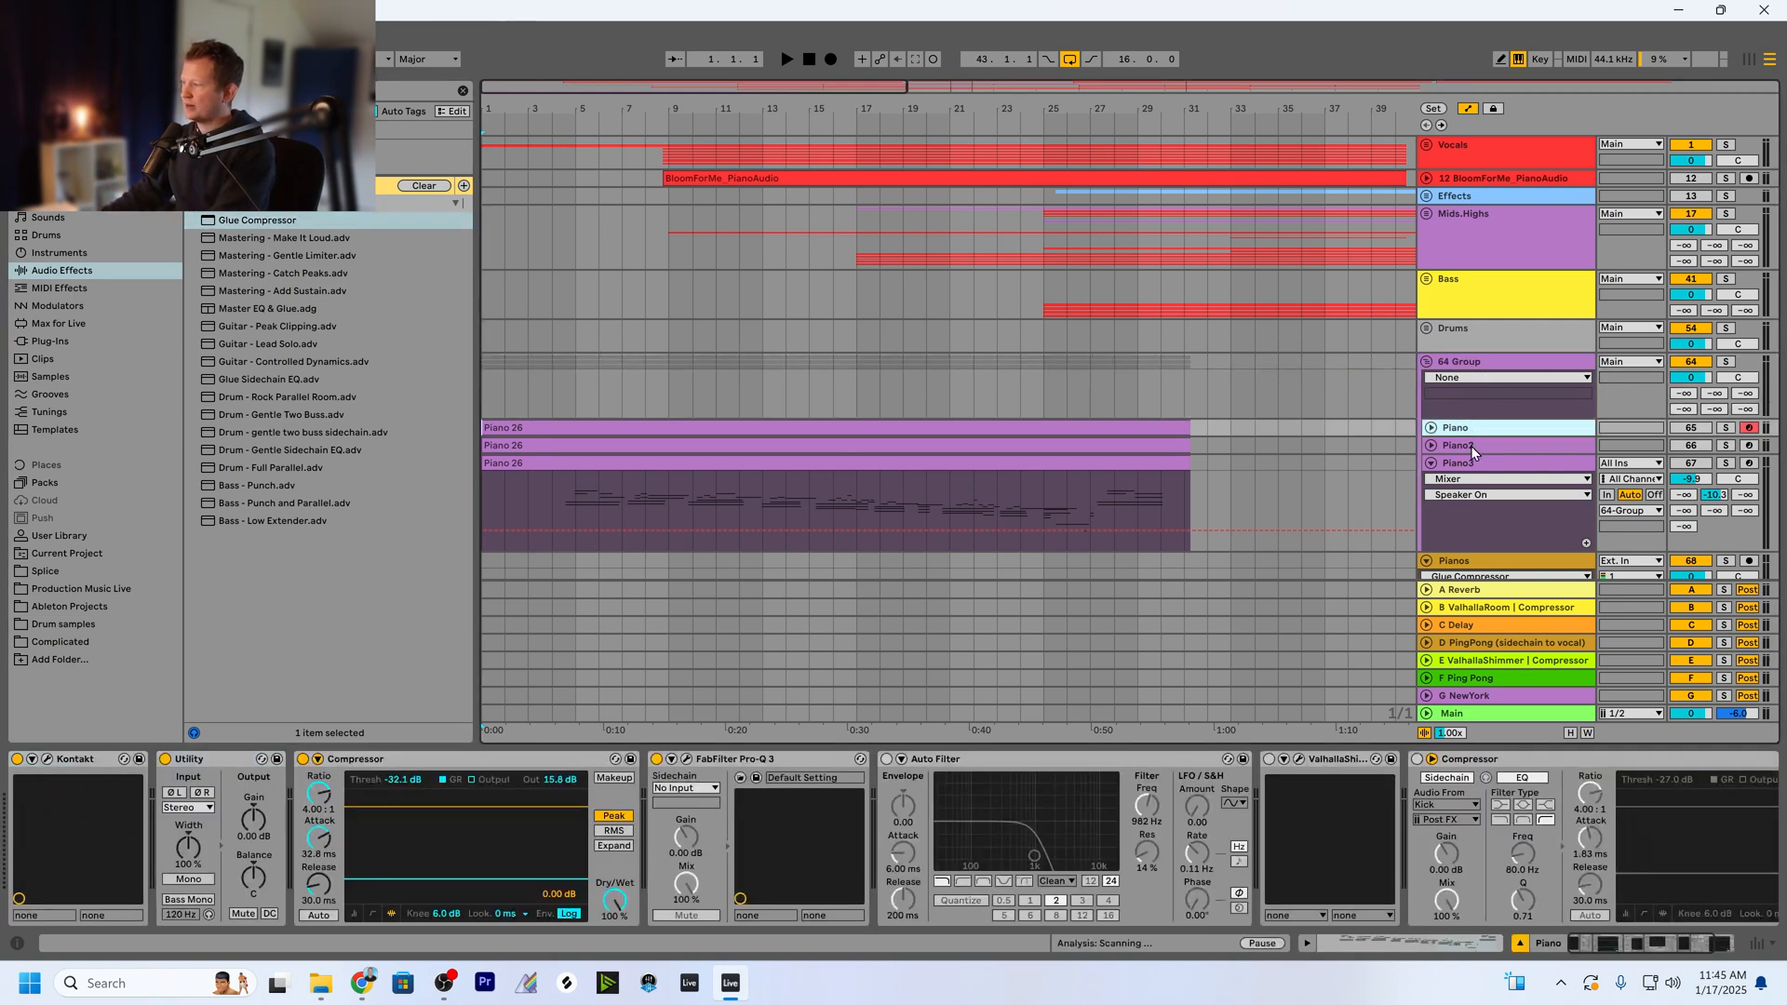
left_click(1459, 445)
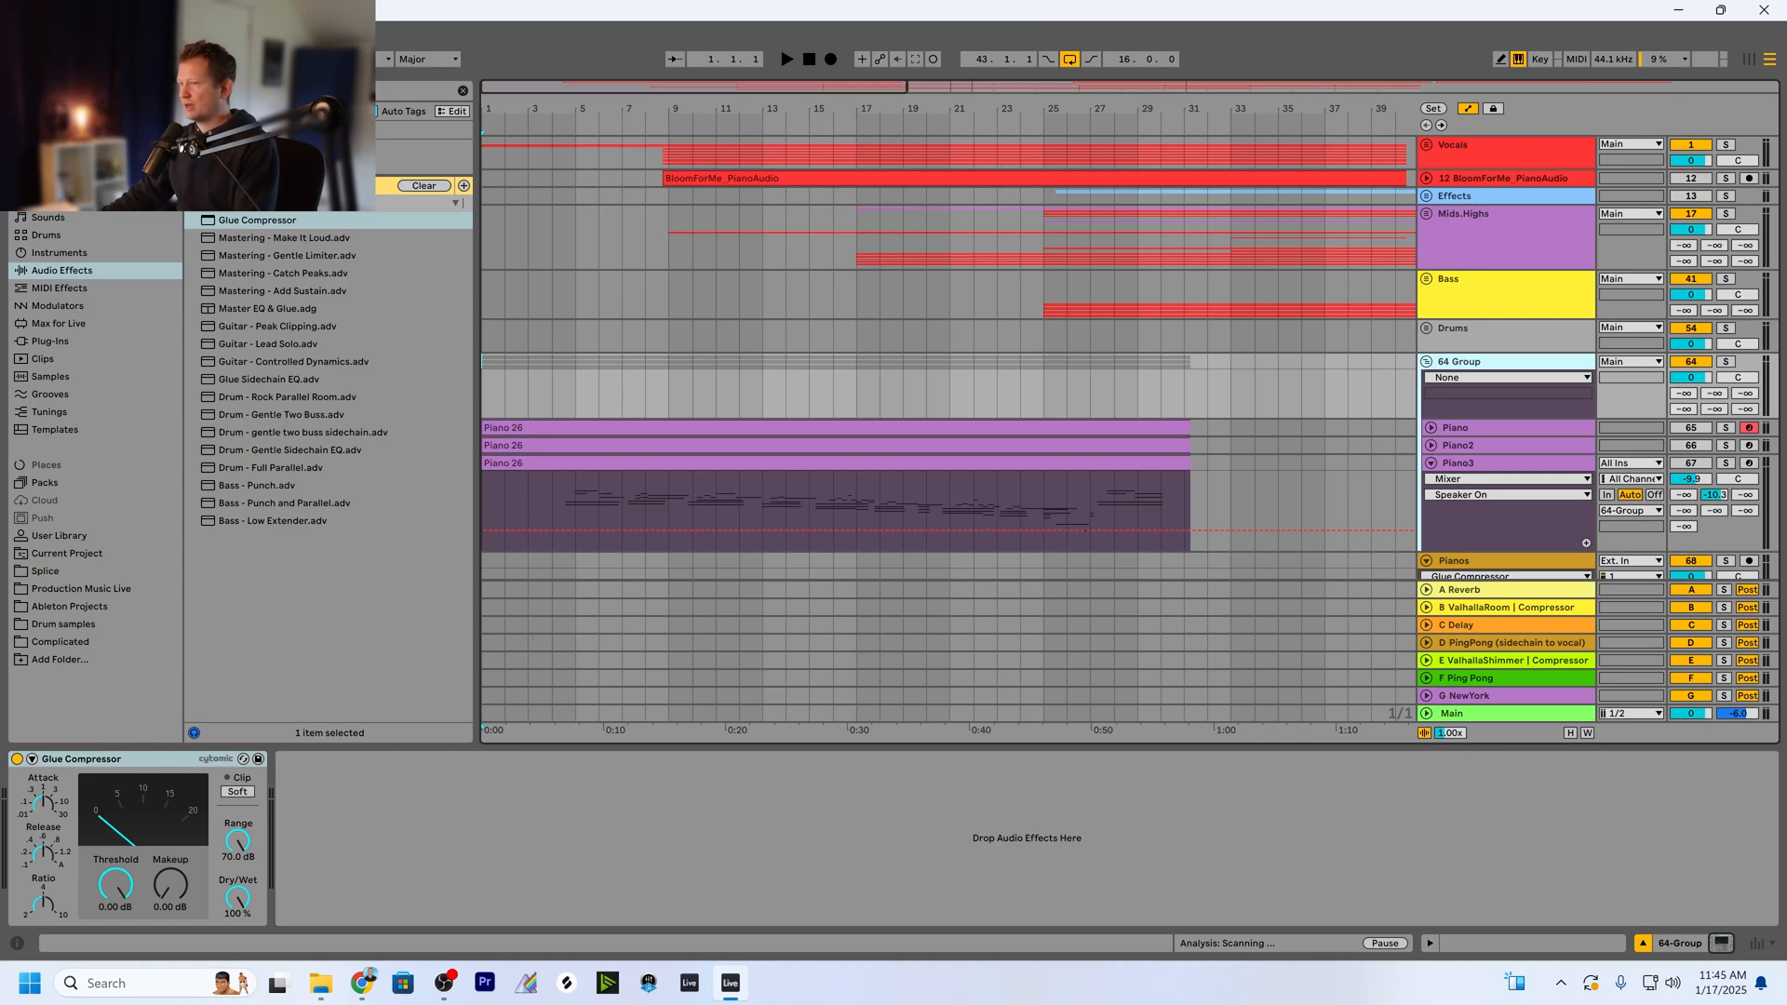
left_click(1503, 361)
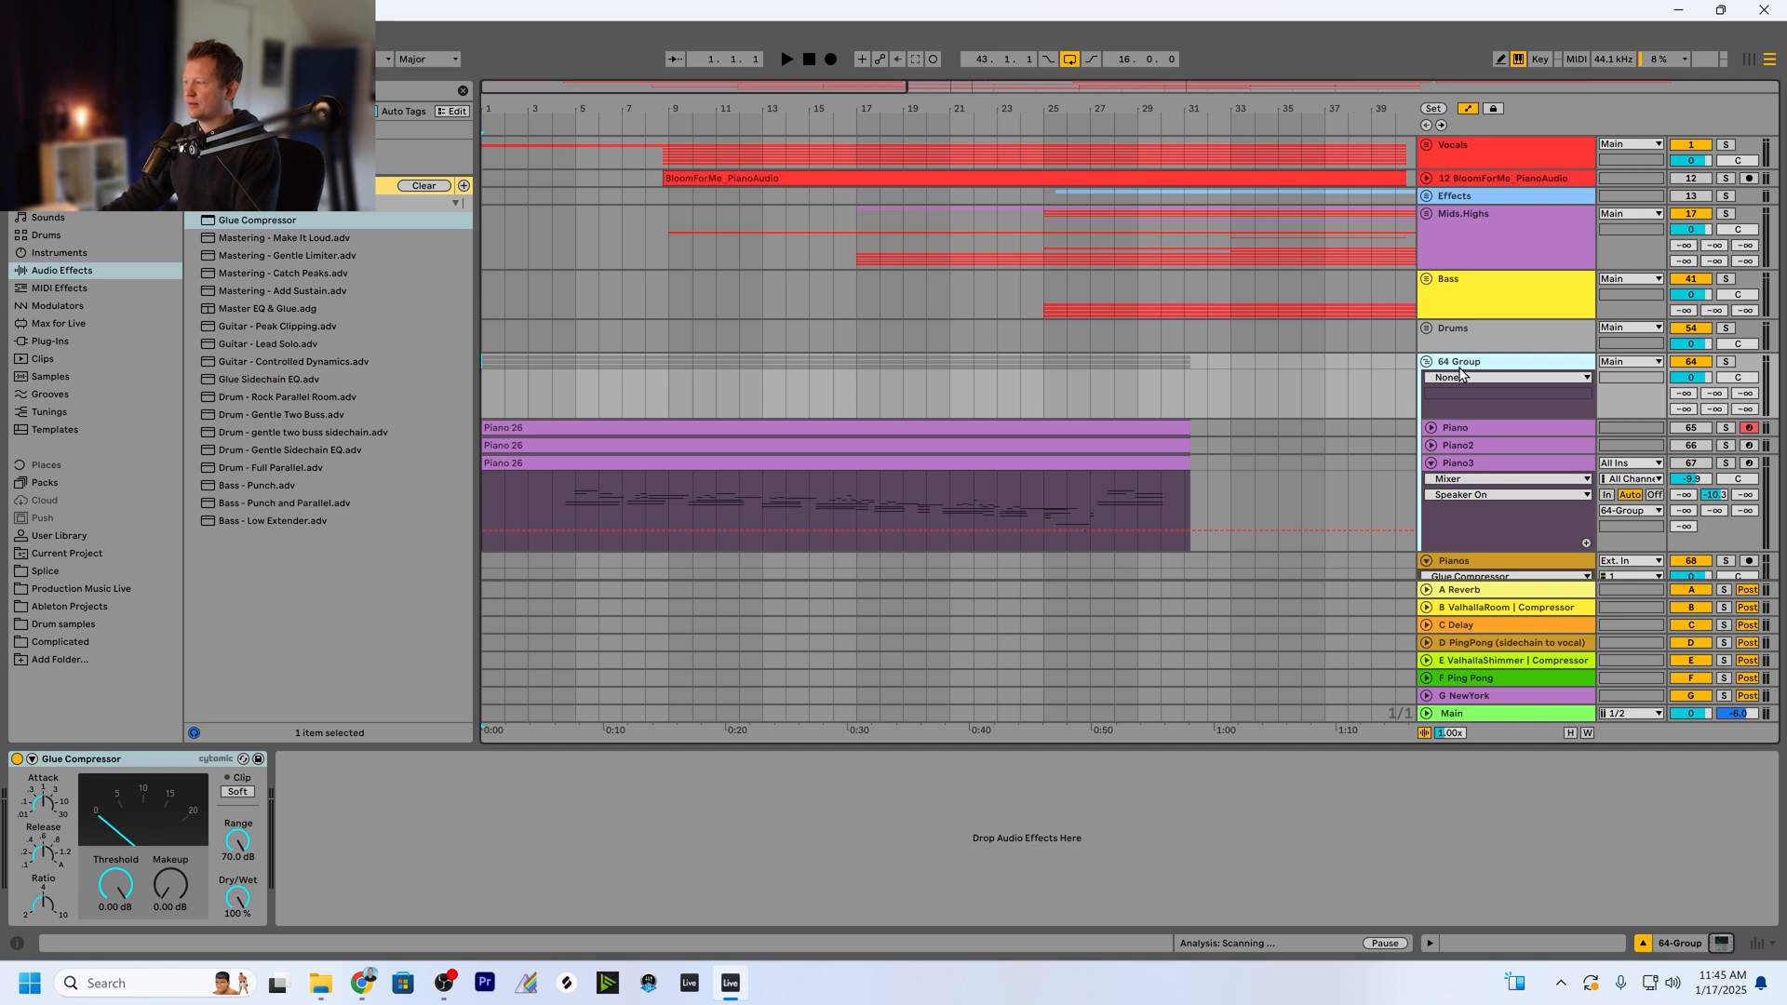
mouse_move(1539, 385)
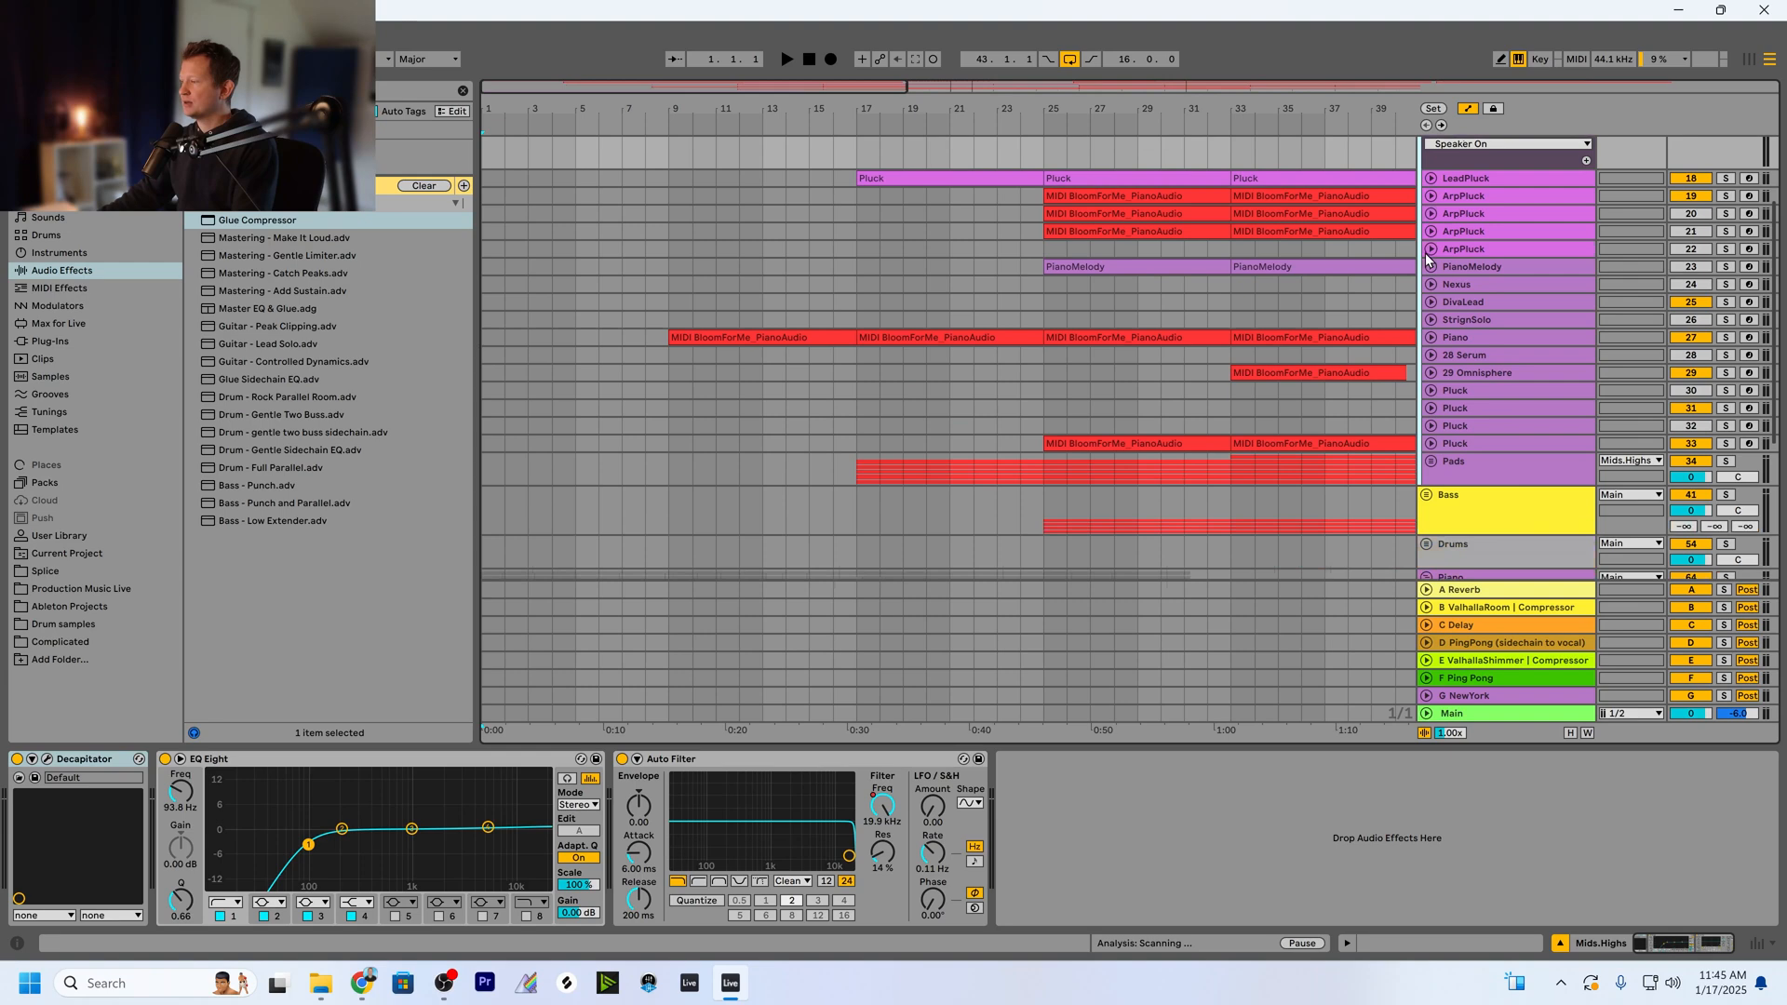
Lower the Pads track's Utility Gain automation point to about −9.80 dB.
left_click(1454, 459)
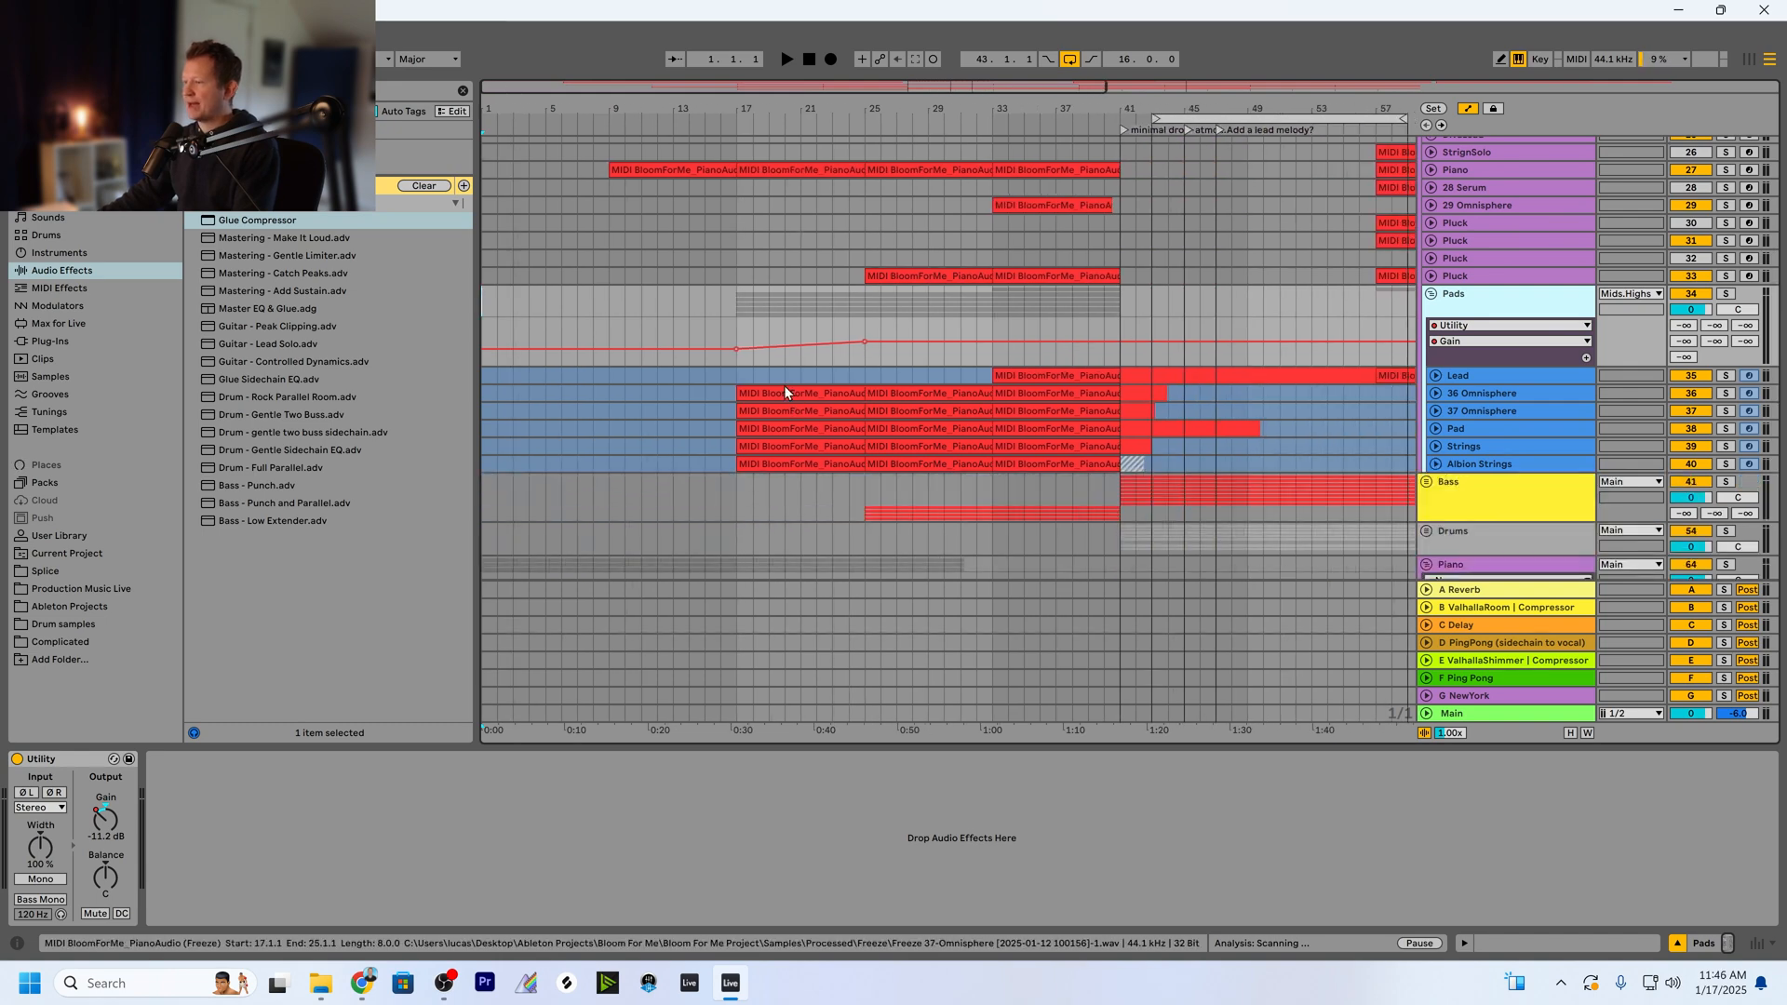
left_click(1459, 375)
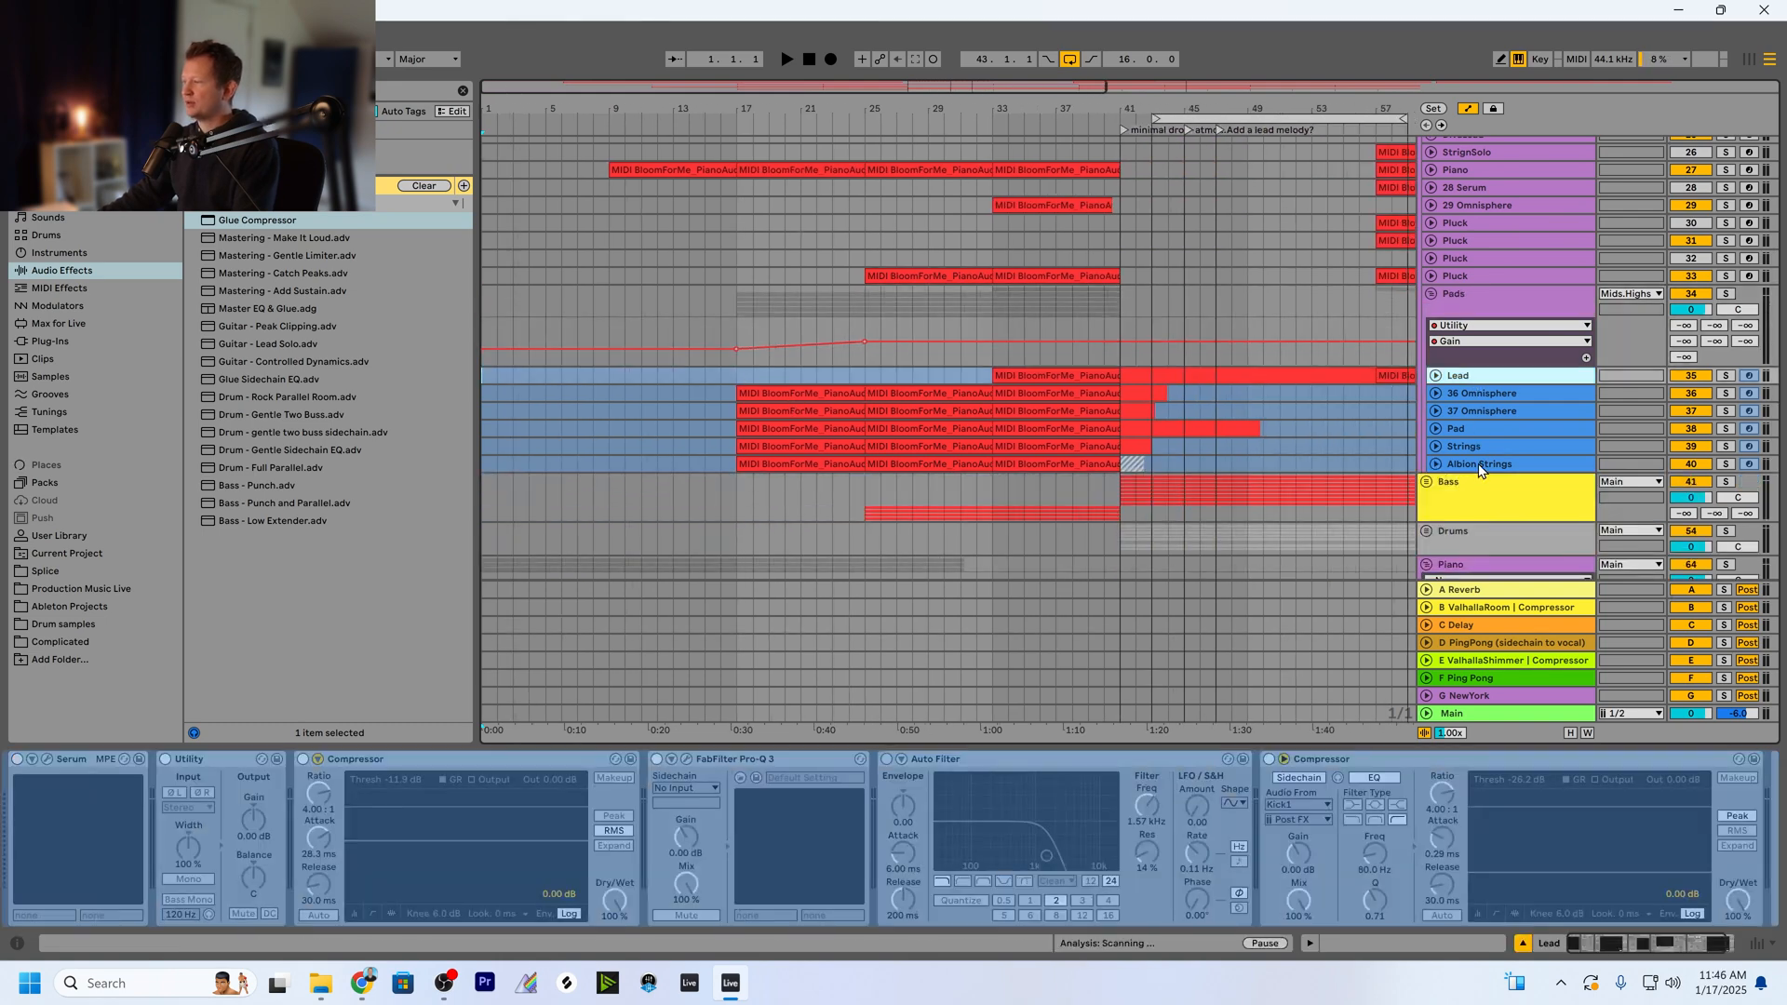
left_click(1470, 294)
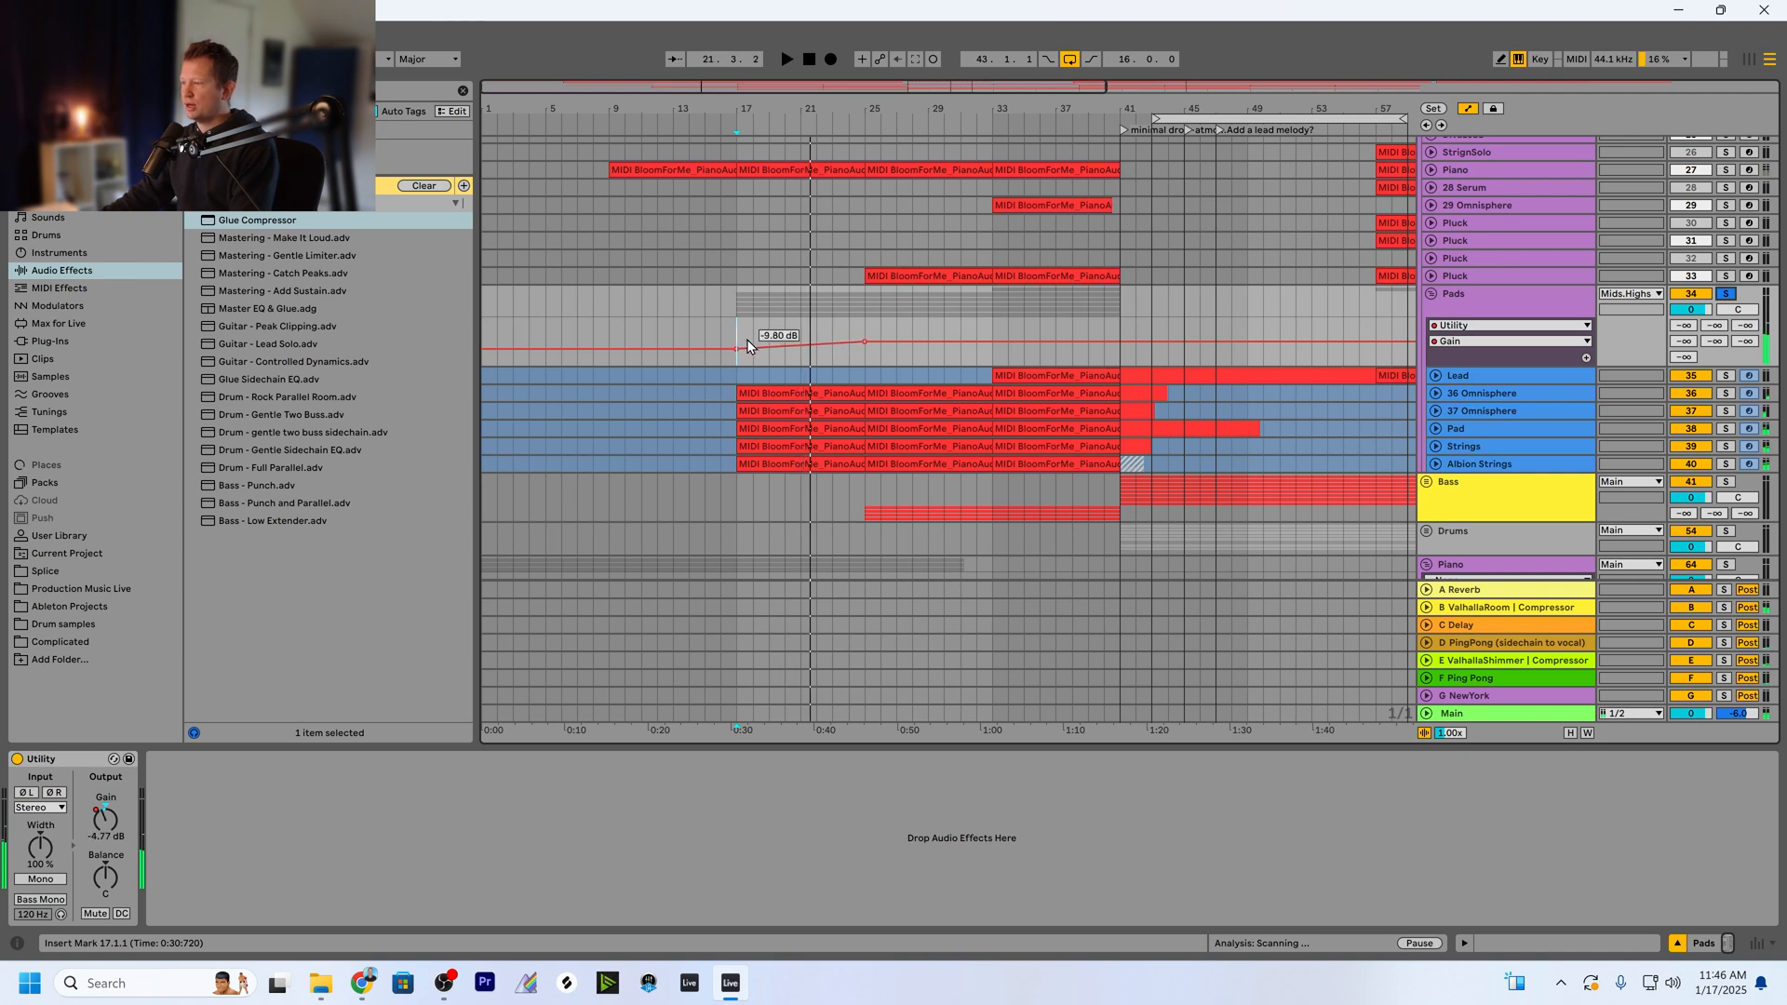
left_click_drag(746, 347, 864, 343)
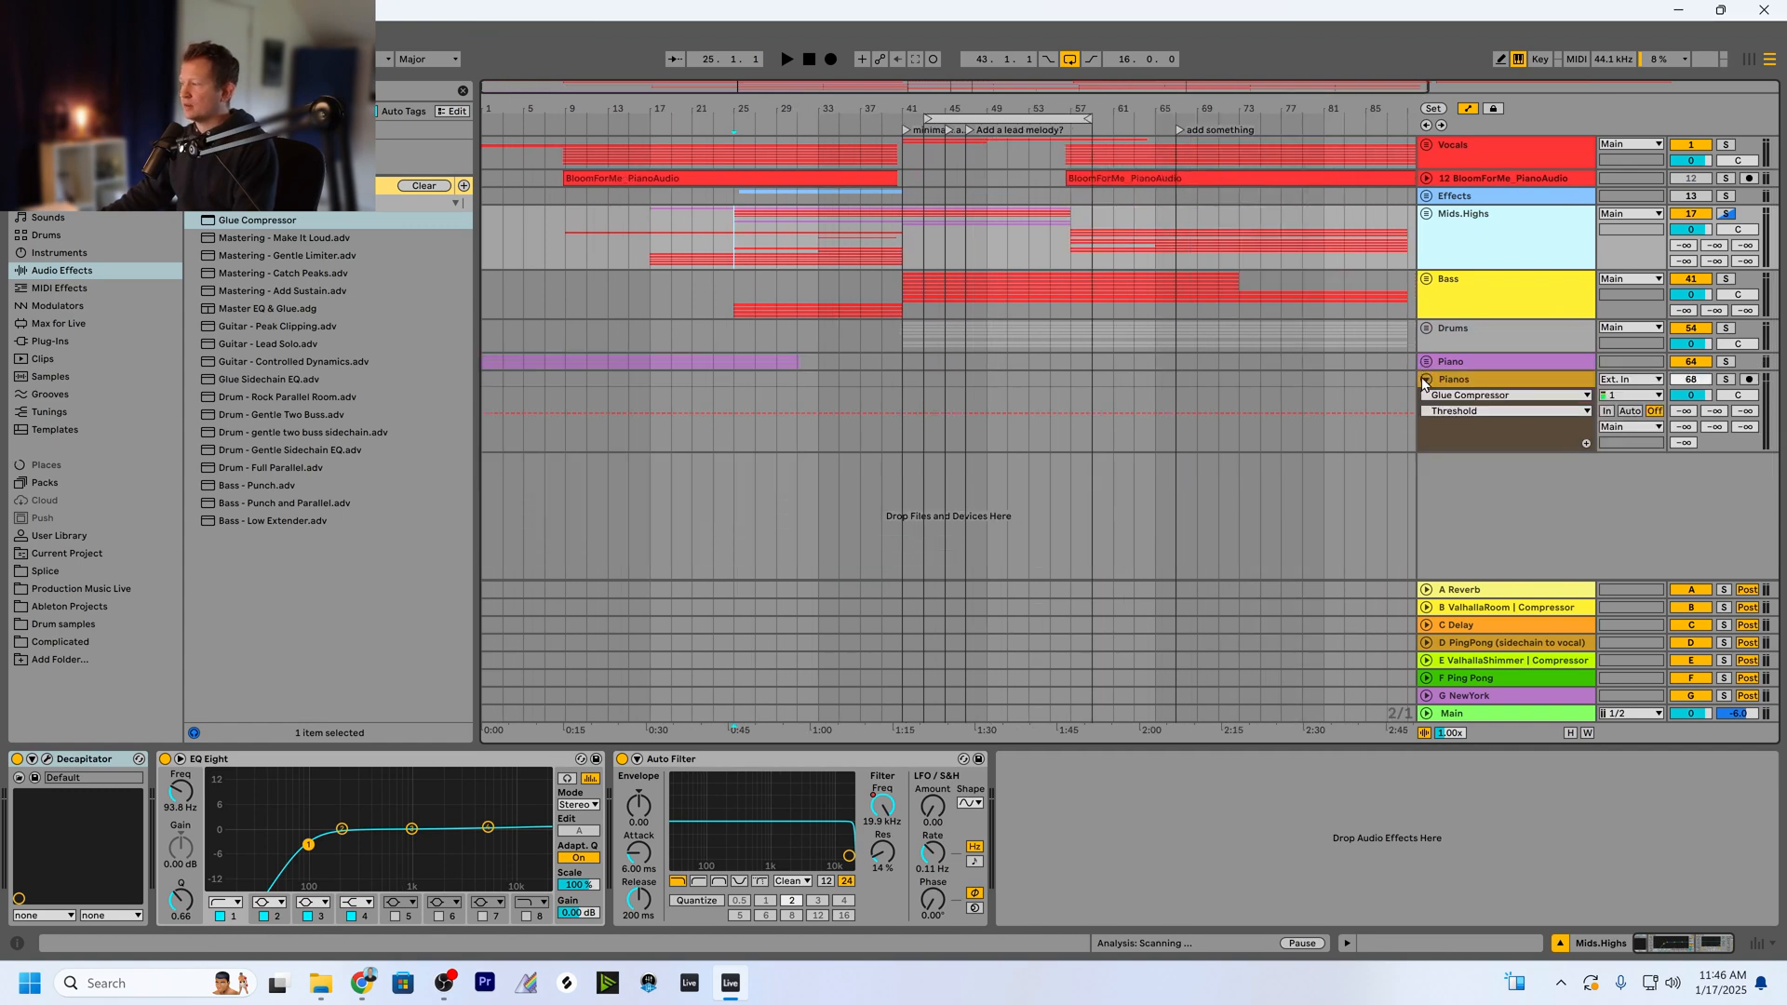
Duplicate the Pianos track and group both copies into a new 68 Group.
left_click(1470, 378)
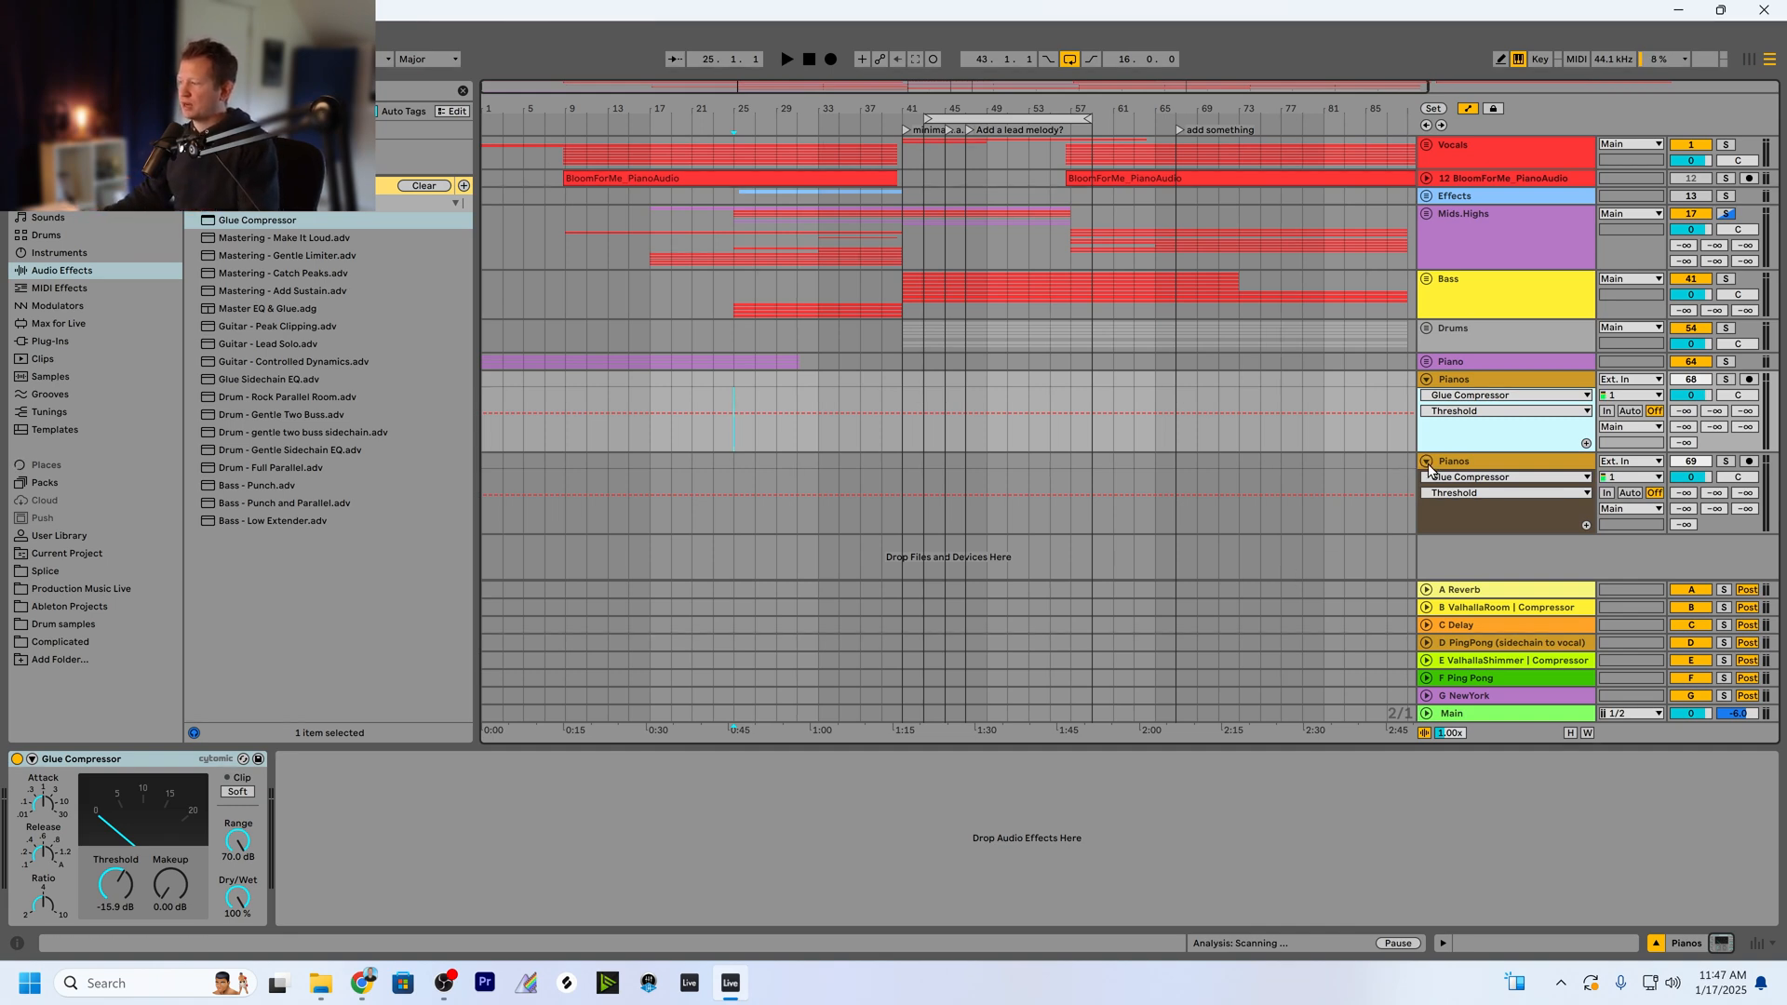
left_click(1424, 378)
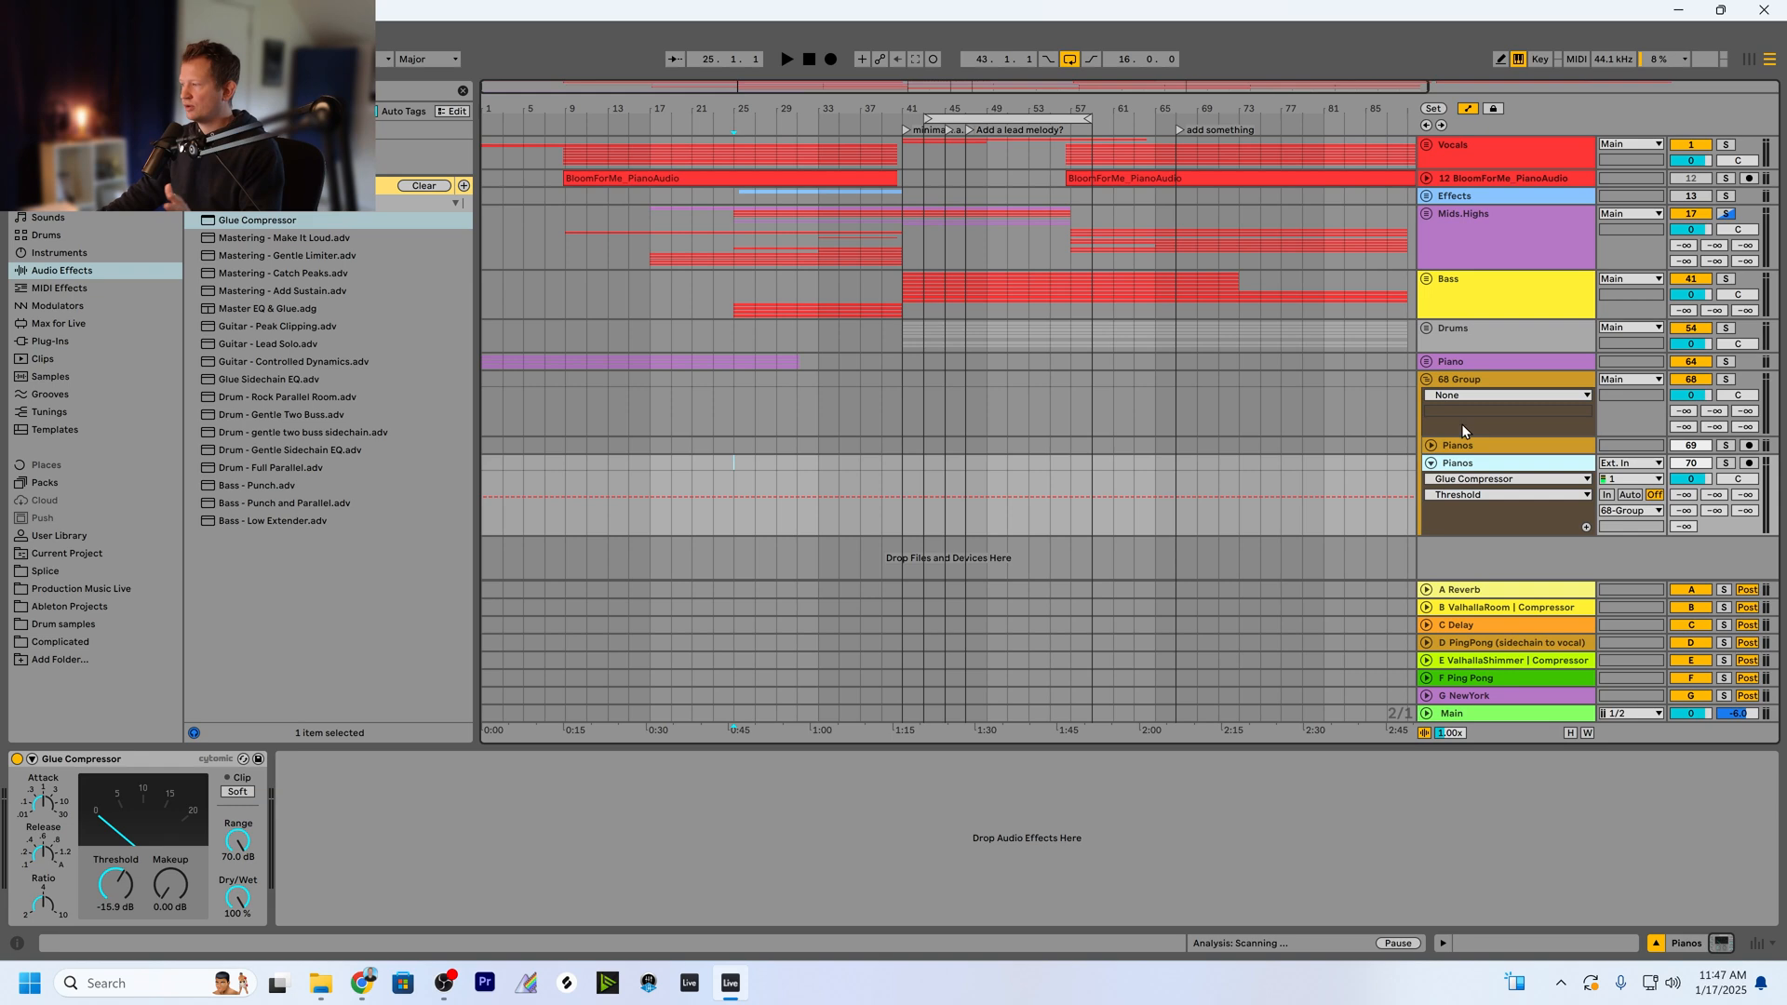
Check the Main track's effects, then fold 68 Group to a single row.
left_click(1454, 713)
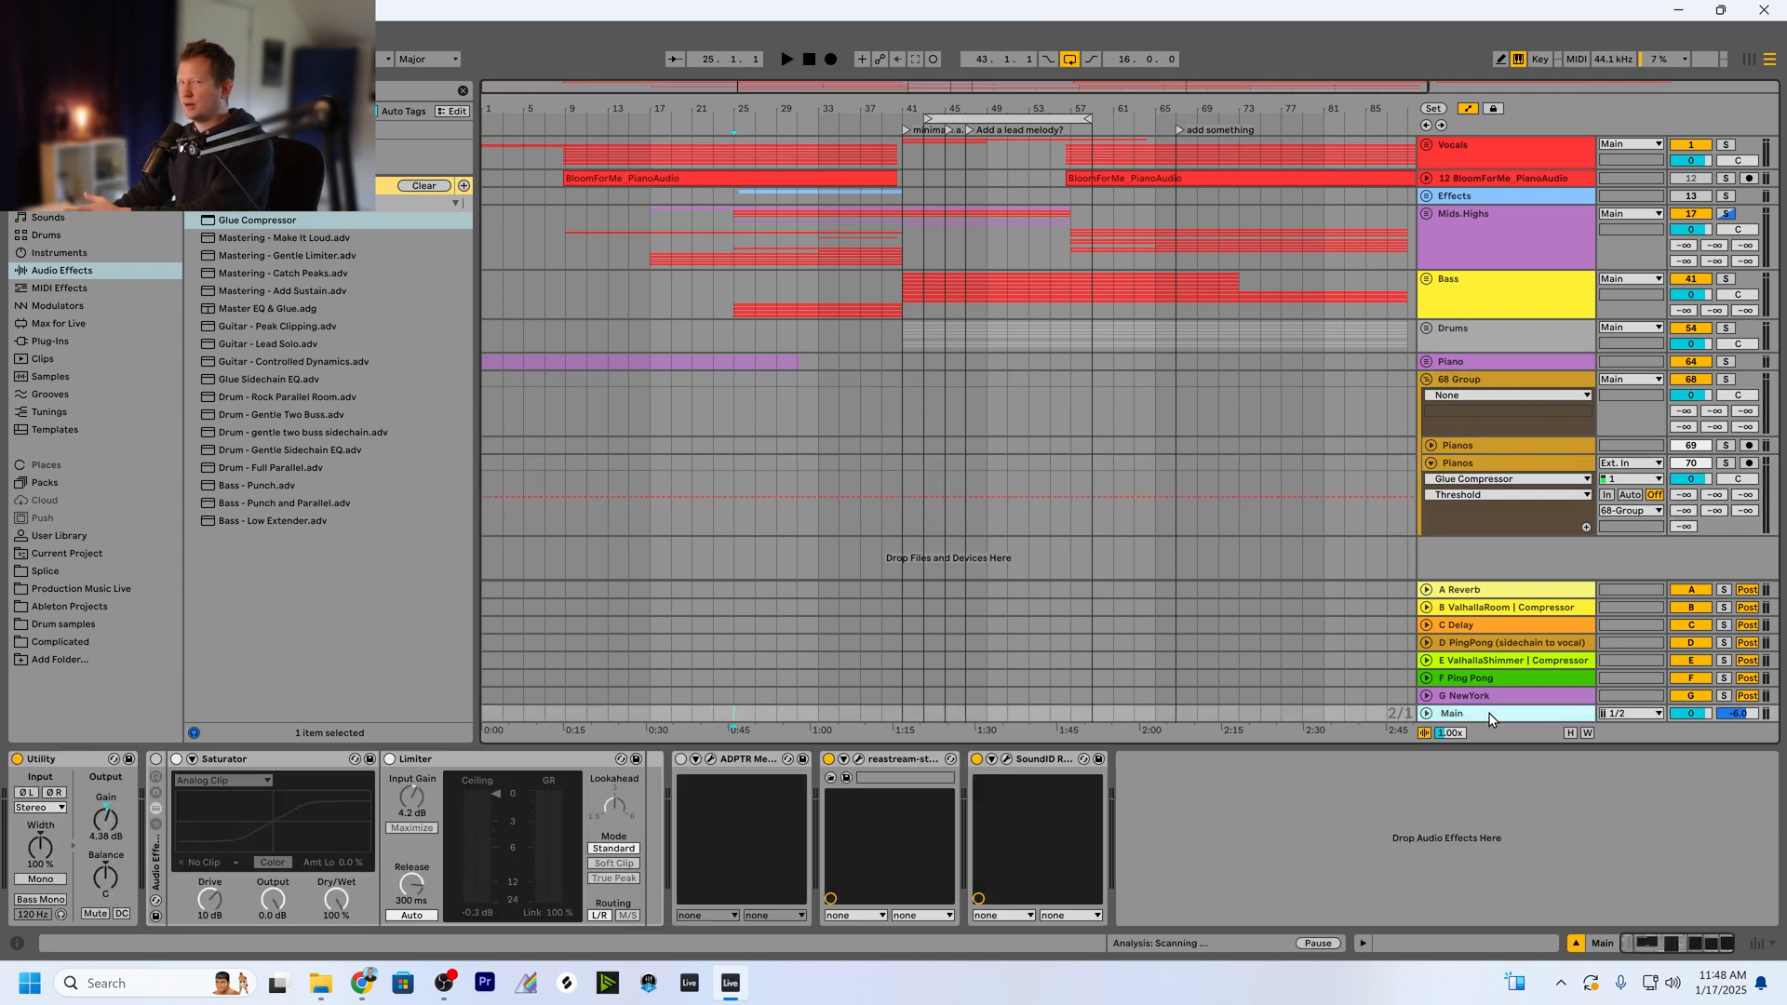
left_click(1459, 462)
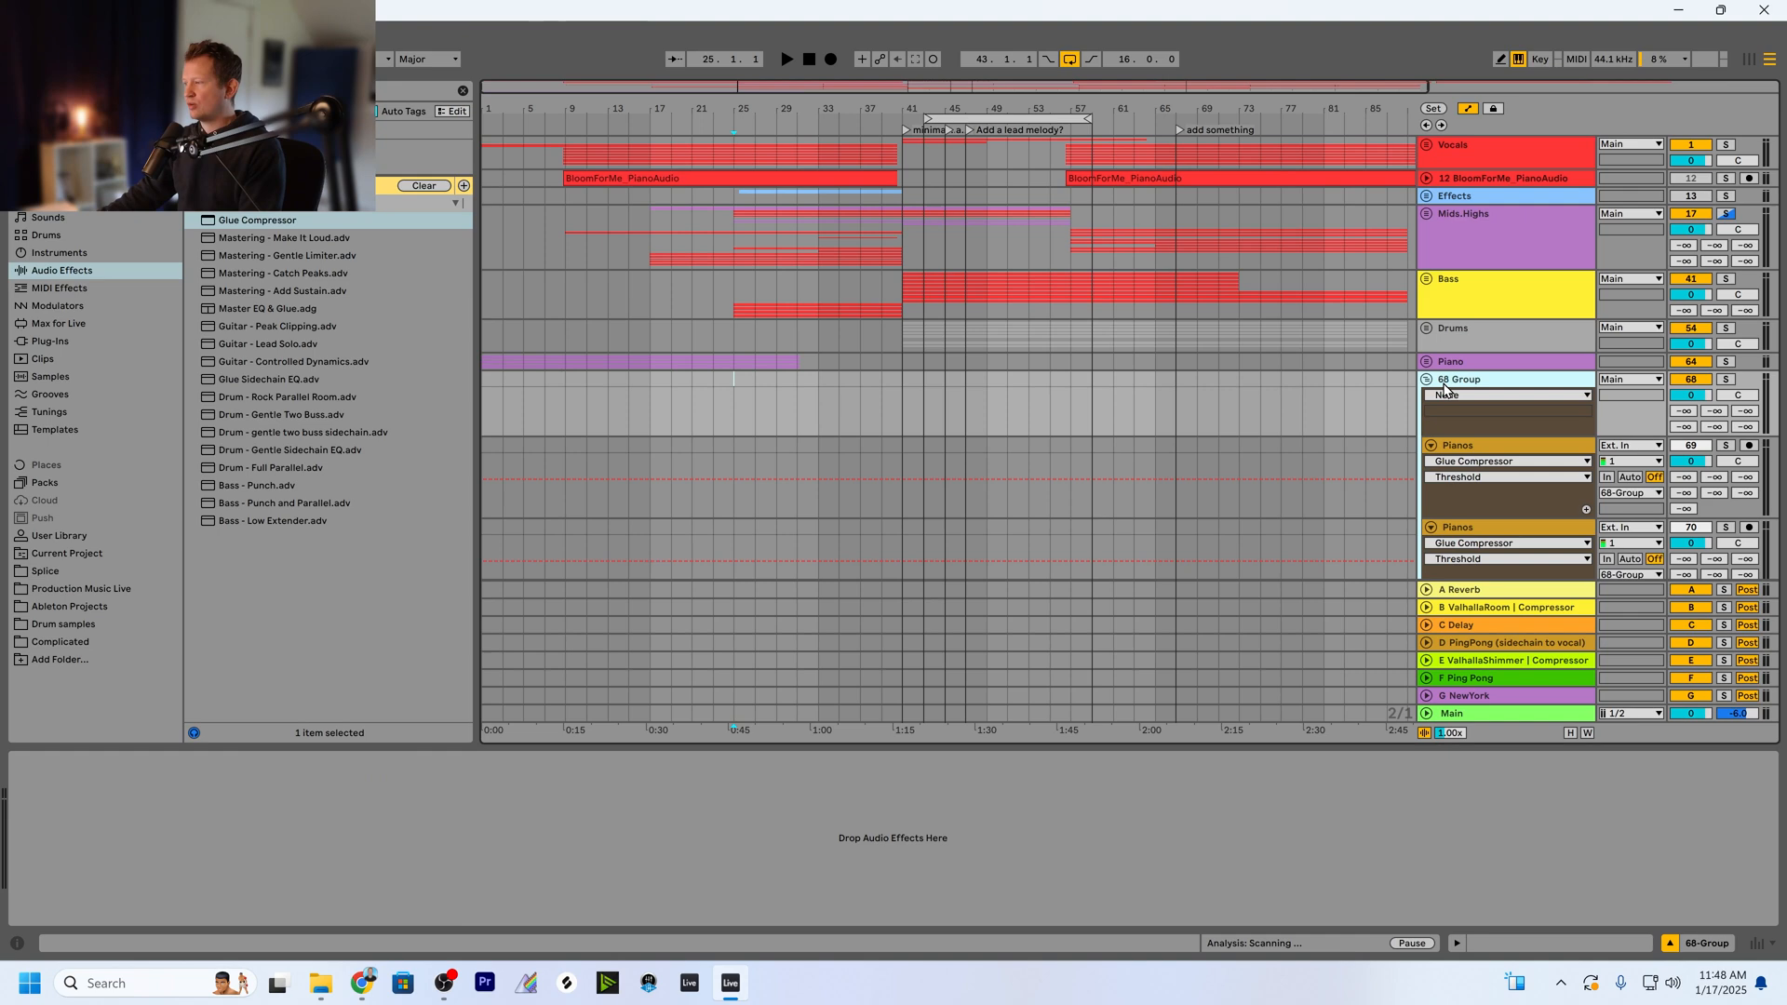
left_click(1424, 379)
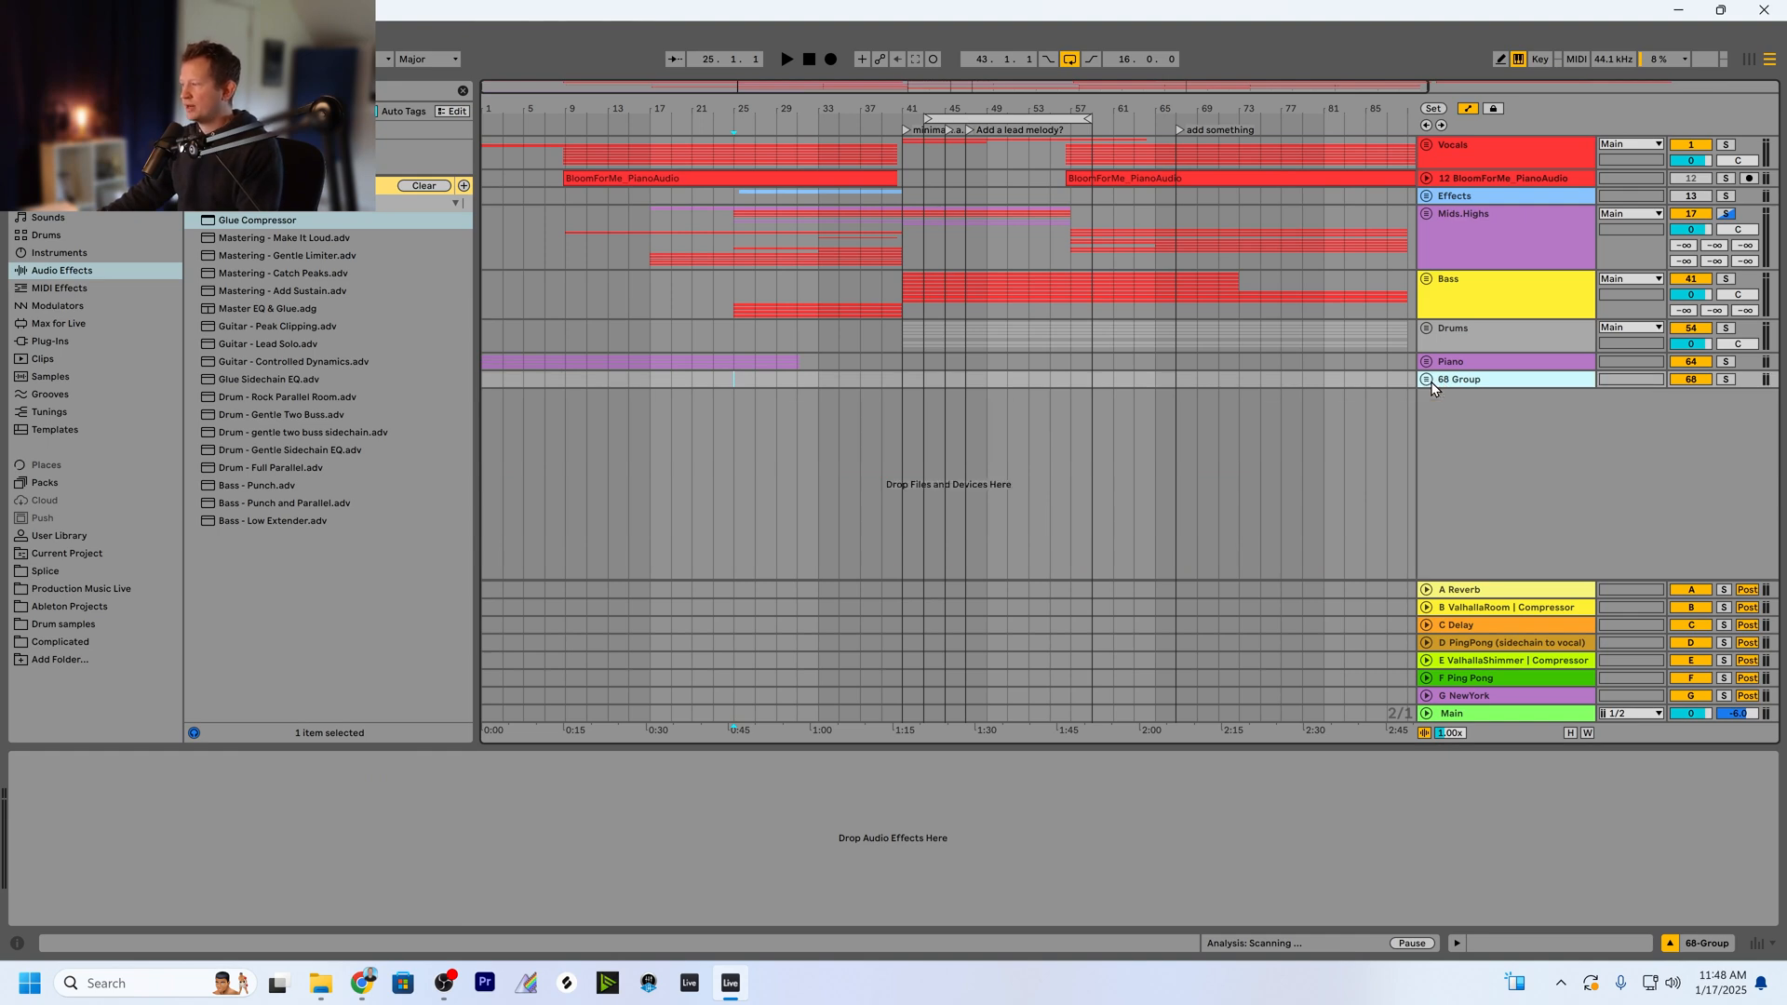